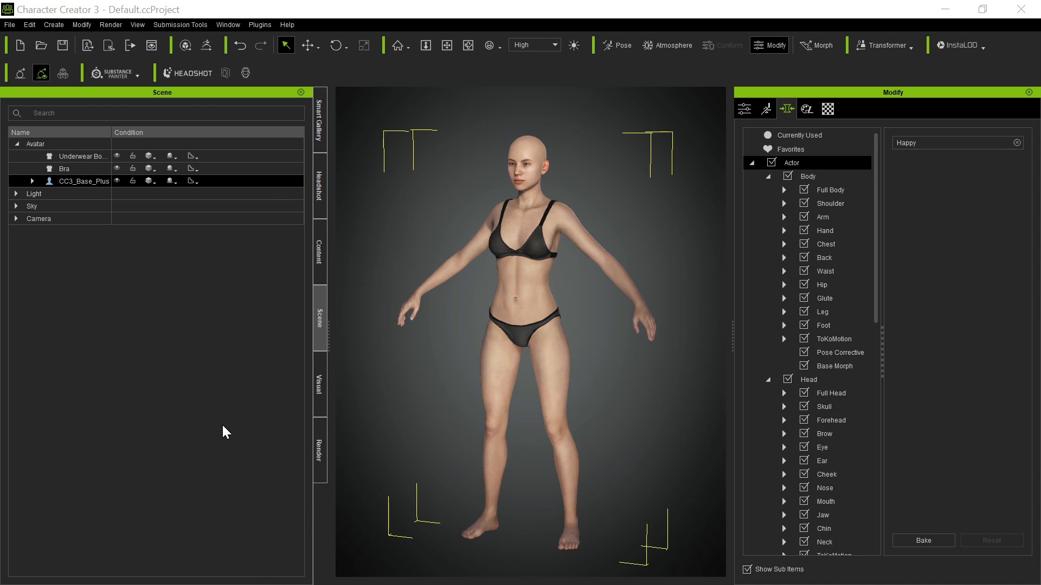
mouse_move(222, 429)
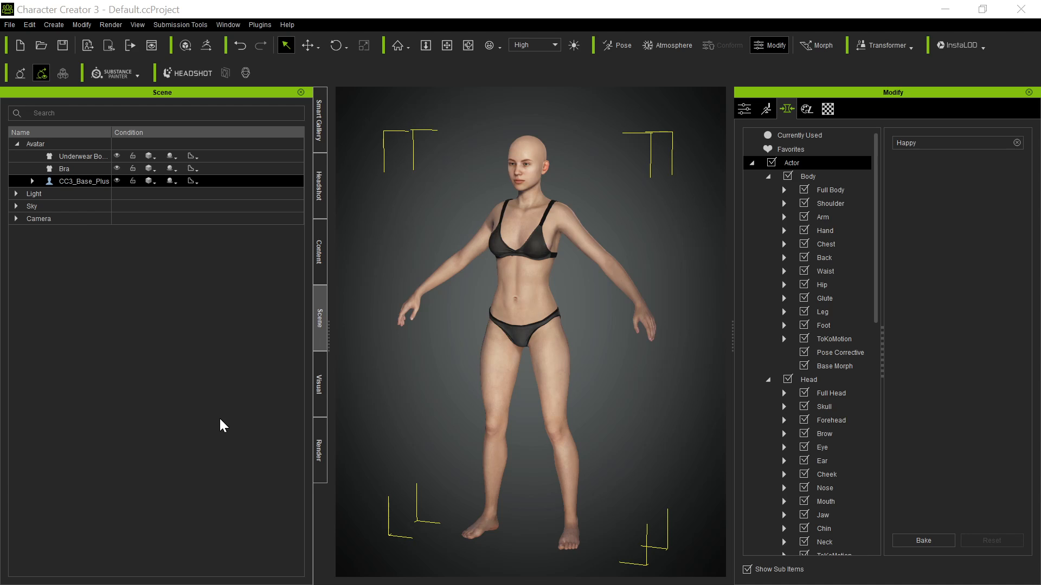
mouse_move(535, 296)
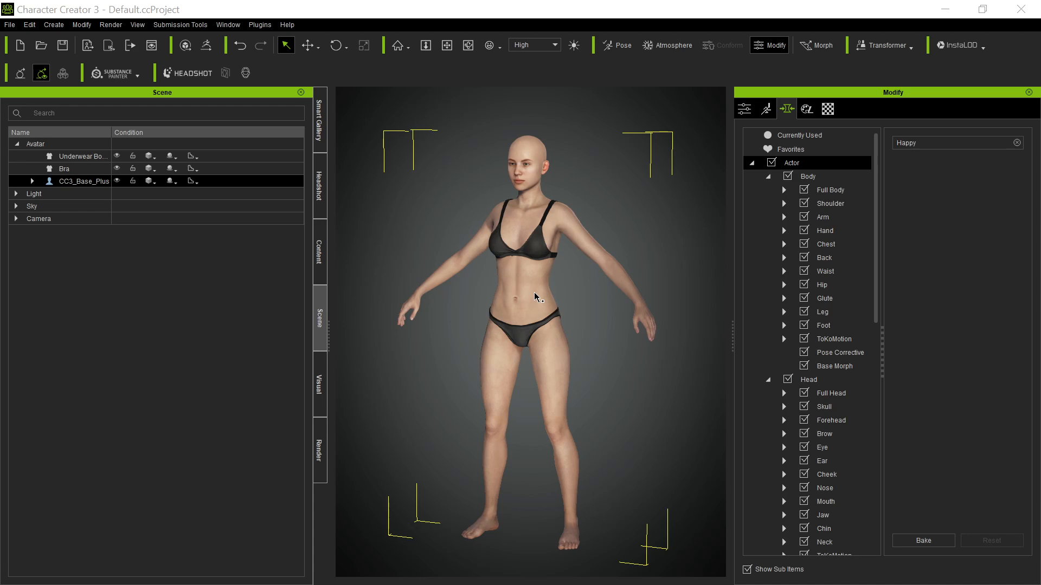
mouse_move(505, 227)
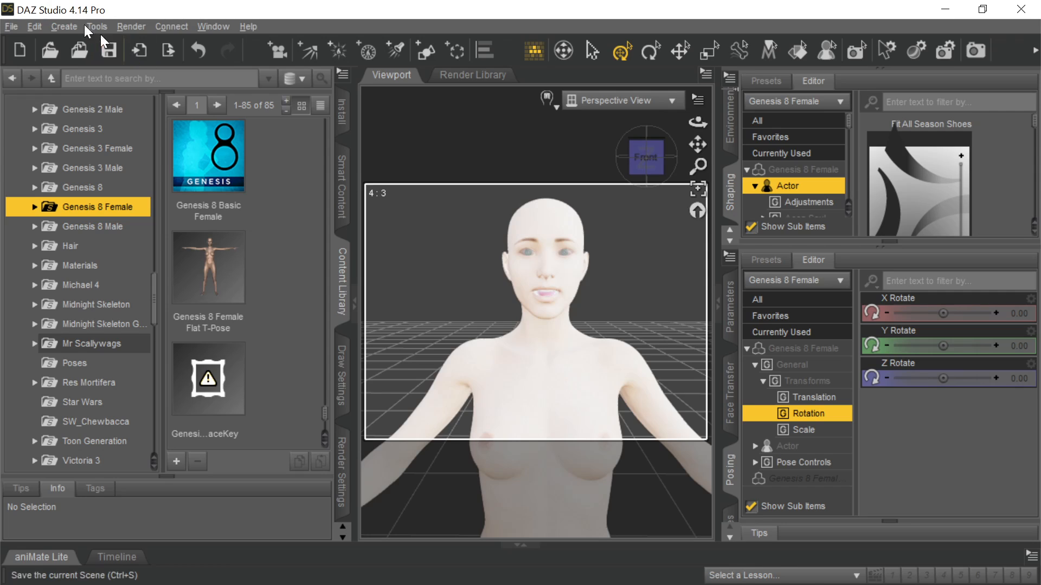
mouse_move(443, 384)
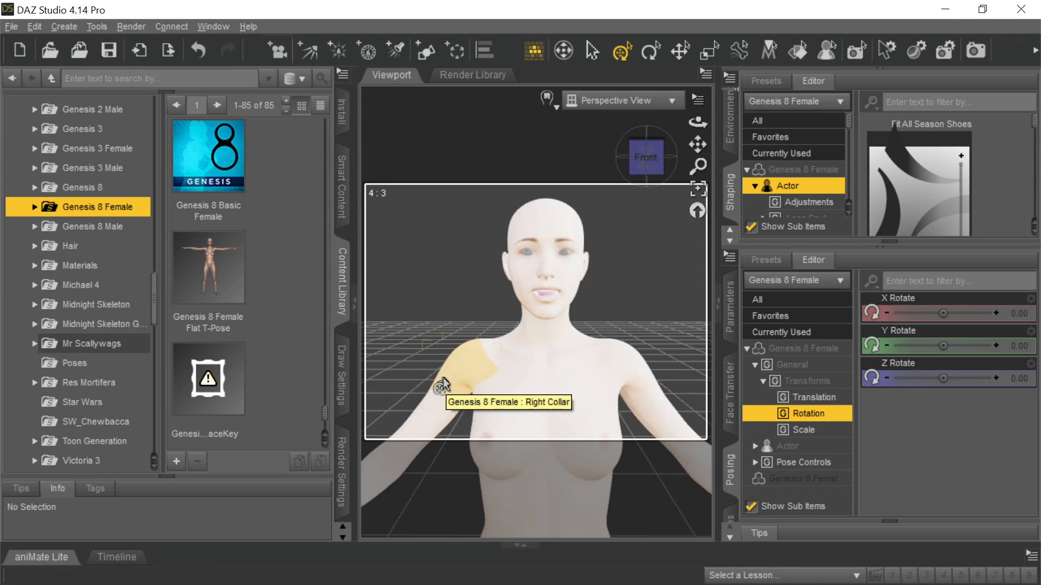
mouse_move(538, 313)
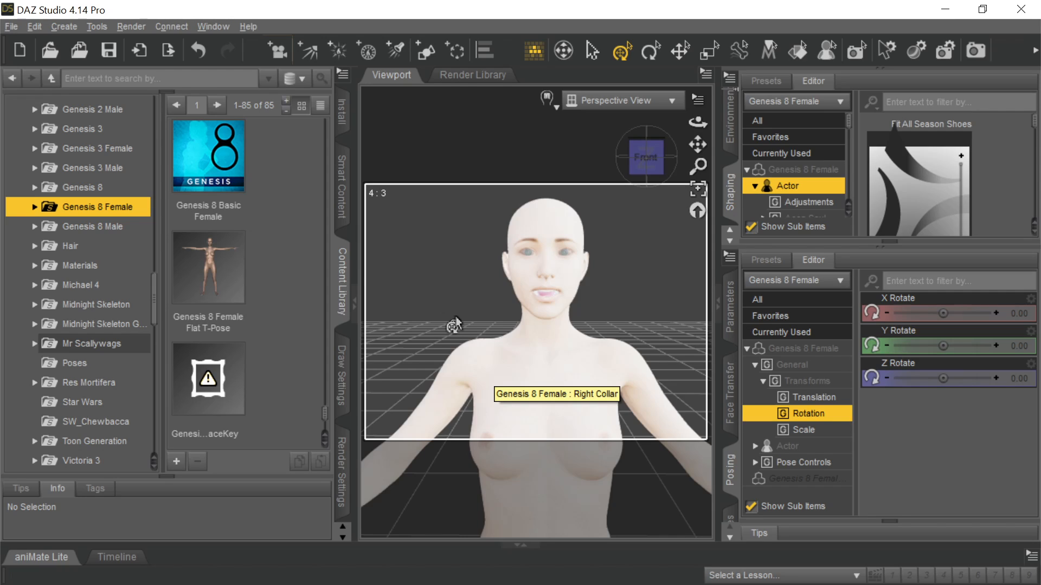
mouse_move(511, 324)
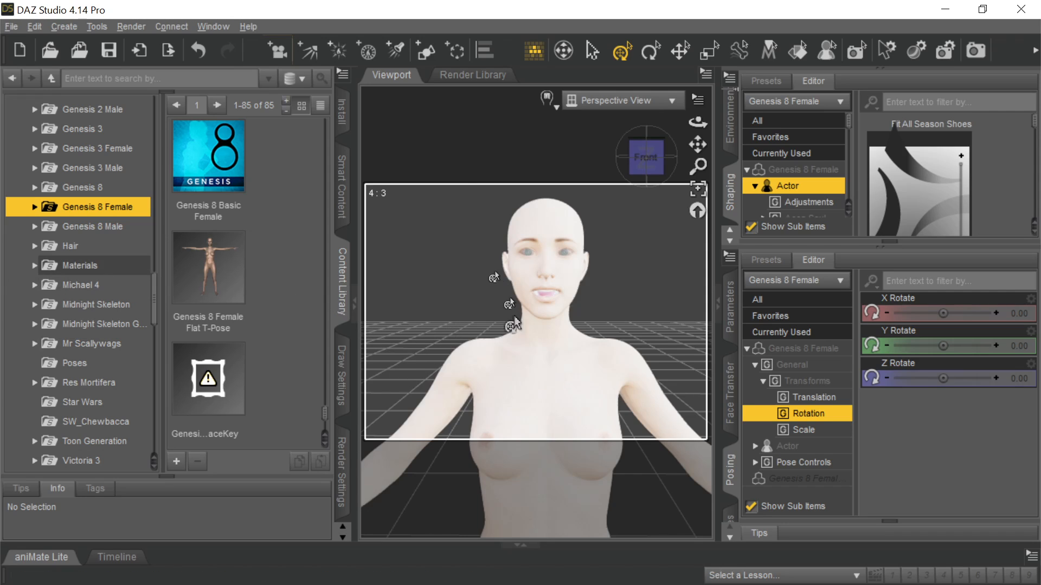
mouse_move(867, 113)
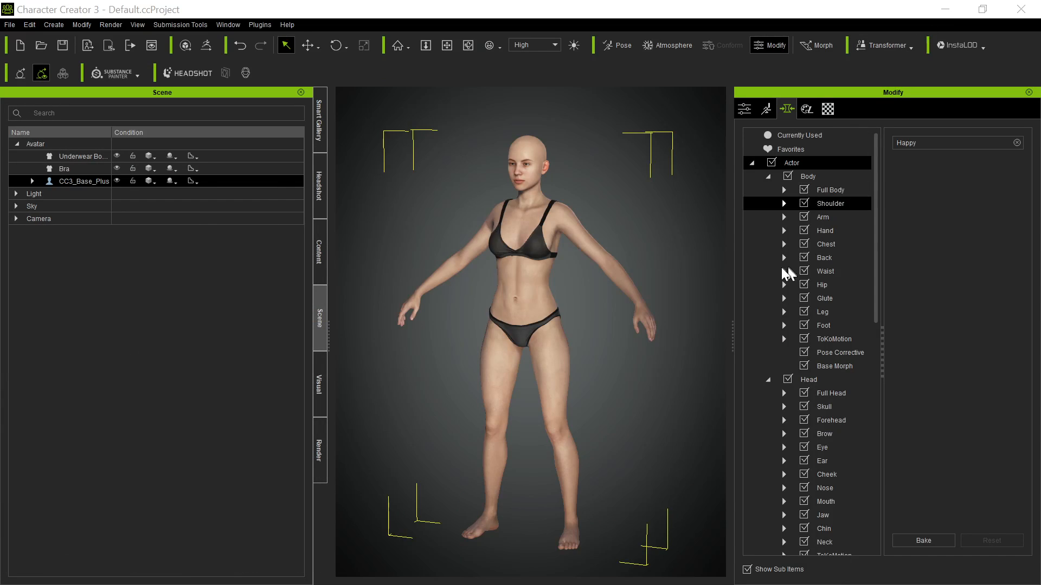
Import the DAZ FBX from Documents\Exports, loading only its BASIC embedded textures.
left_click(885, 45)
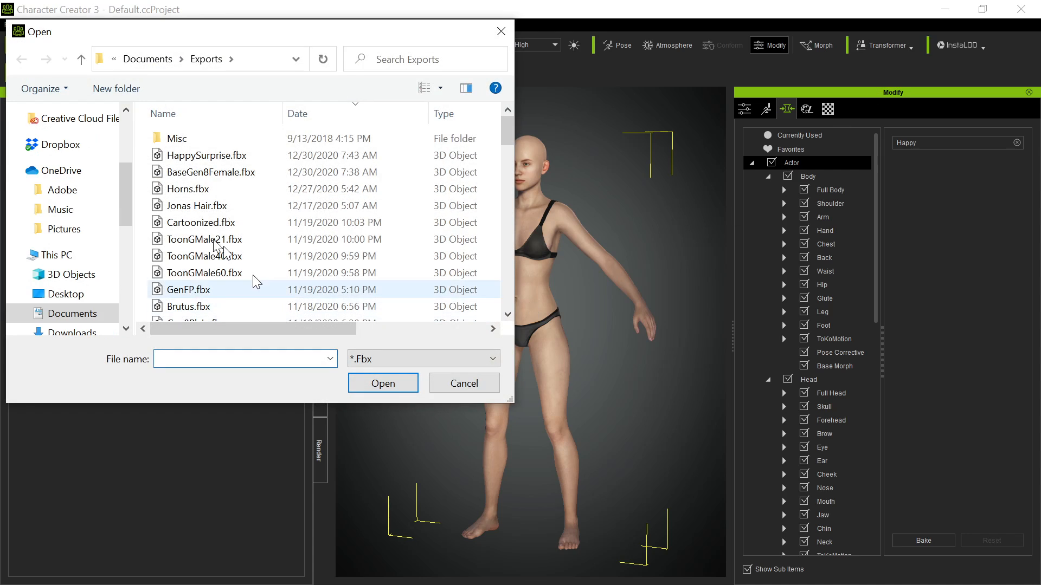
left_click(382, 383)
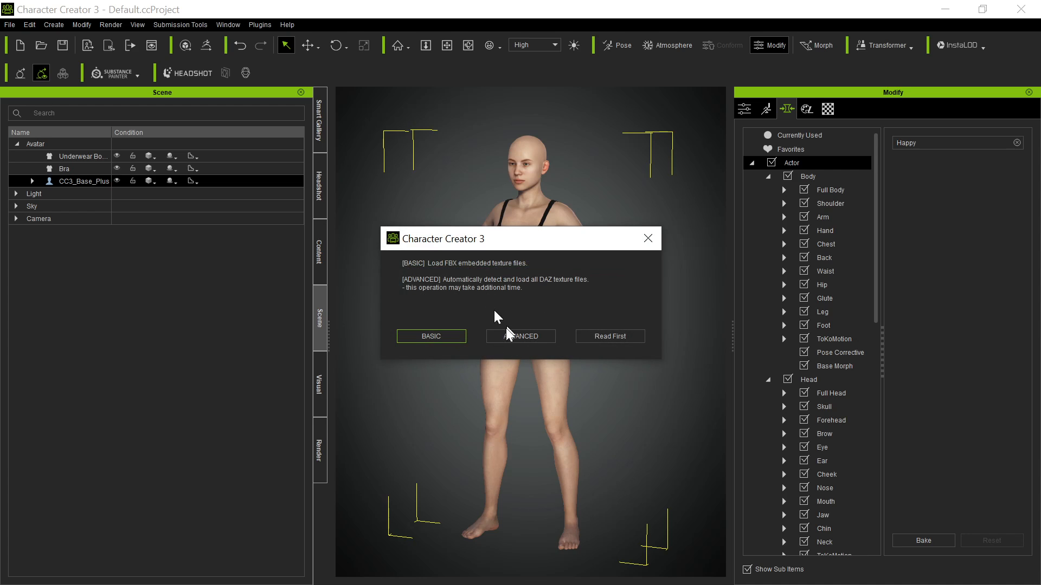
mouse_move(430, 336)
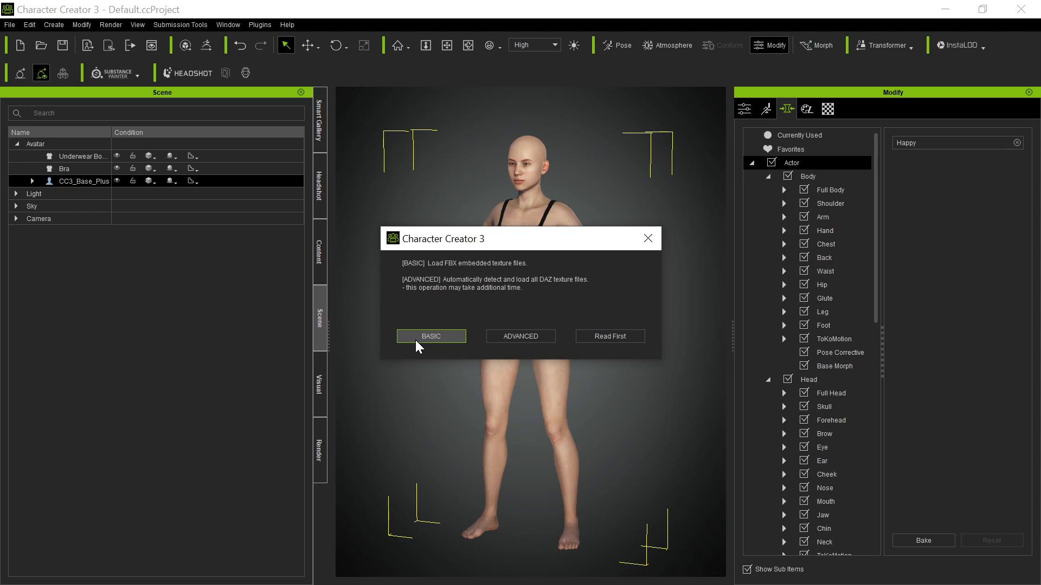
mouse_move(520, 336)
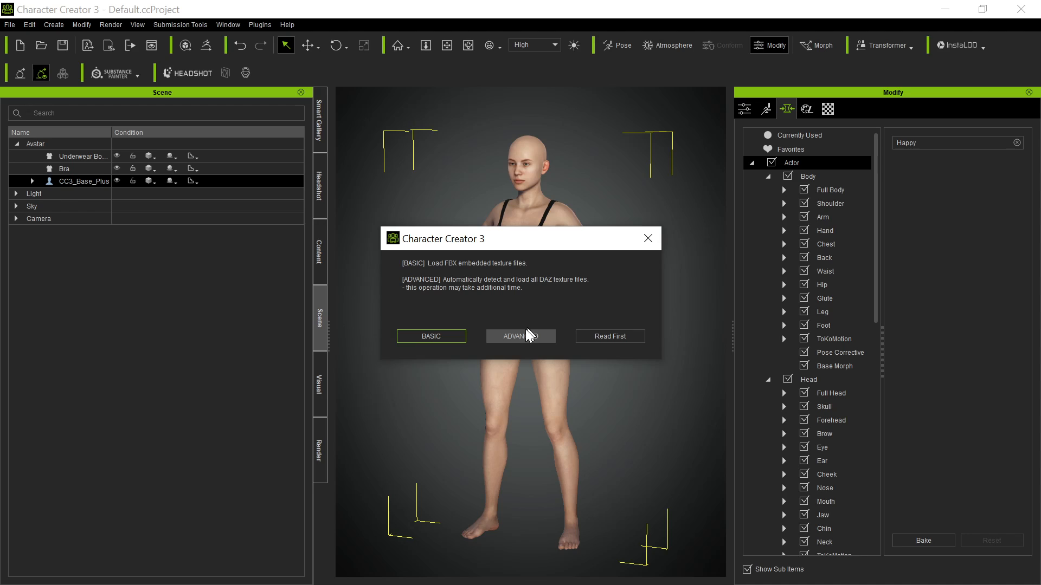
mouse_move(529, 345)
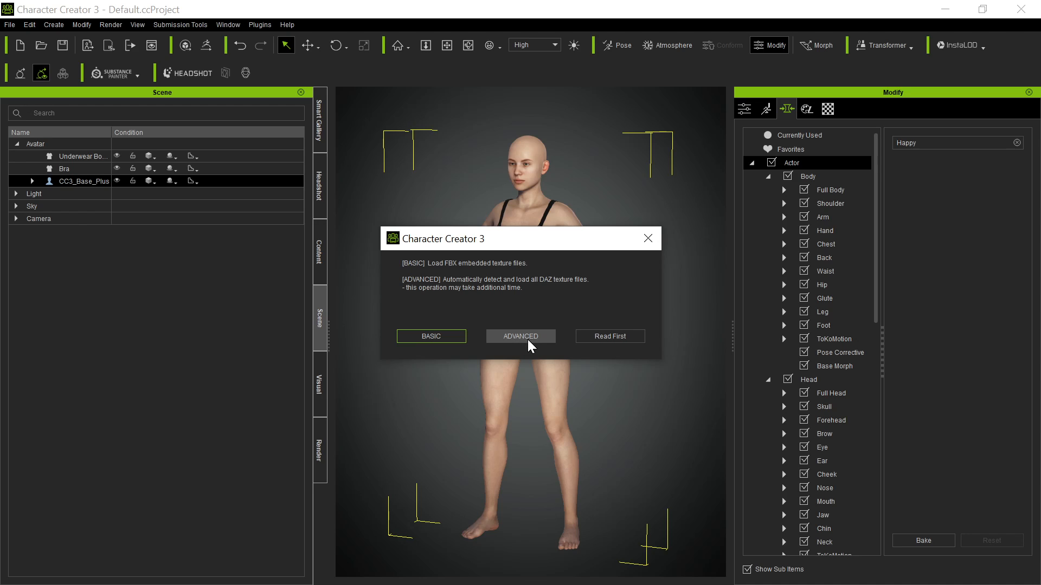
mouse_move(520, 340)
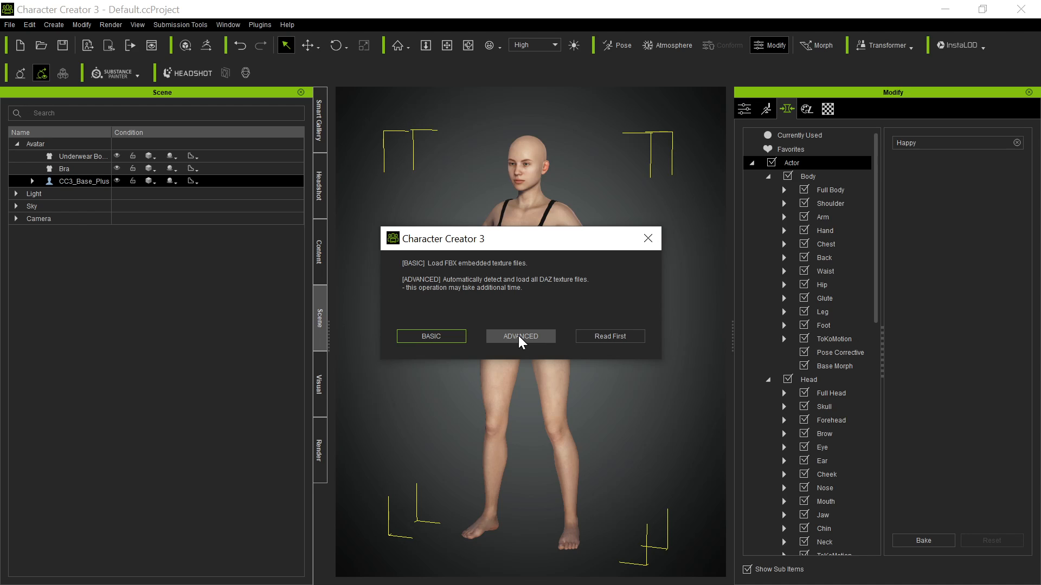
mouse_move(413, 355)
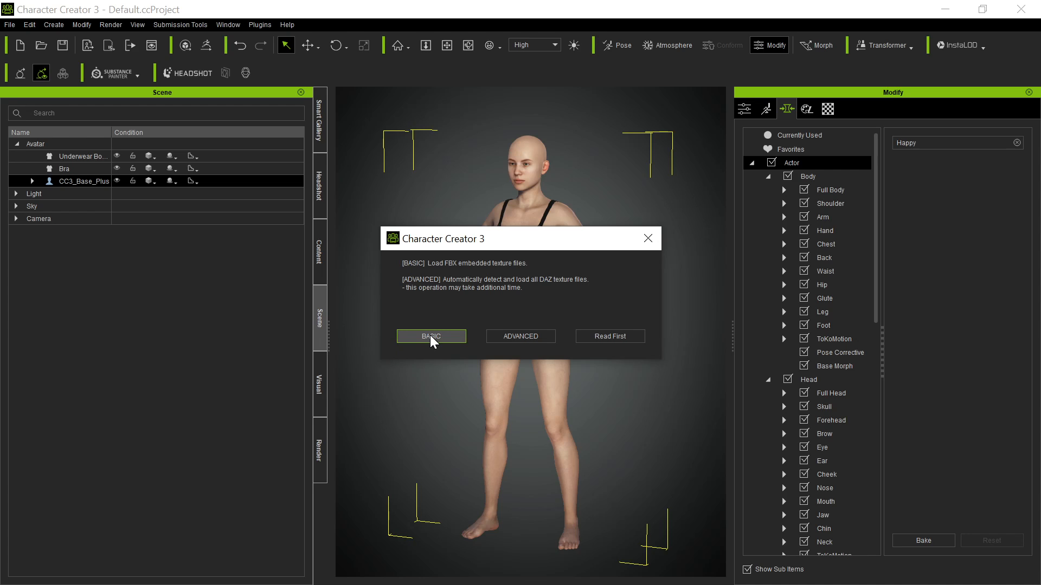
left_click(430, 336)
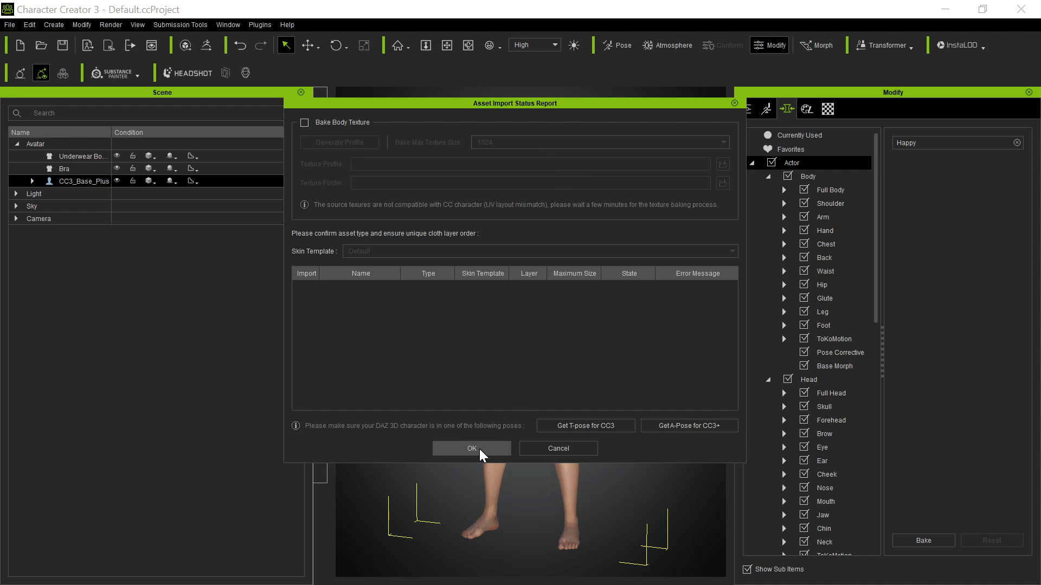
Confirm the Asset Import Status Report with OK so the character finishes loading.
left_click(471, 448)
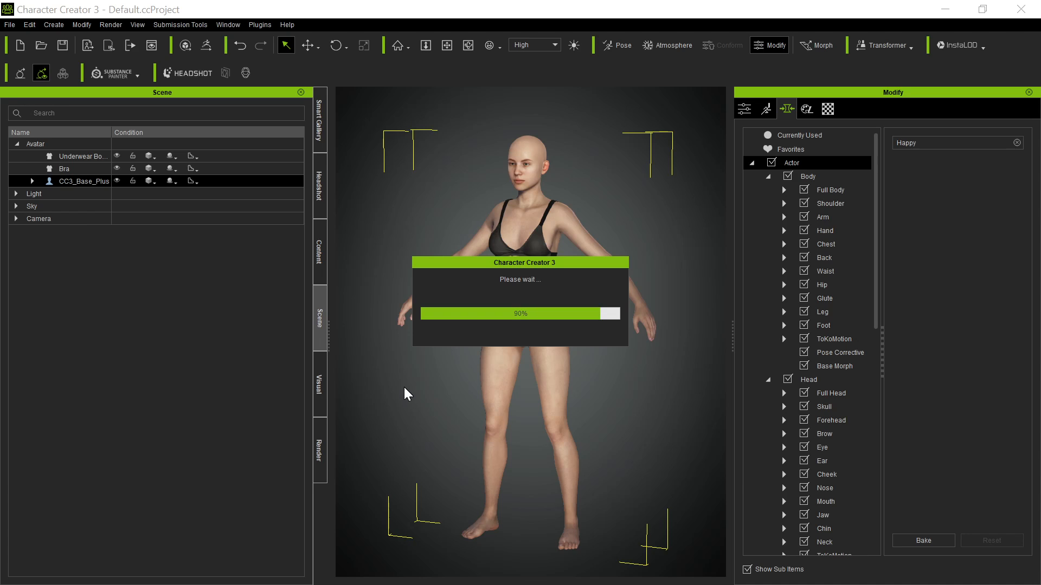
mouse_move(544, 371)
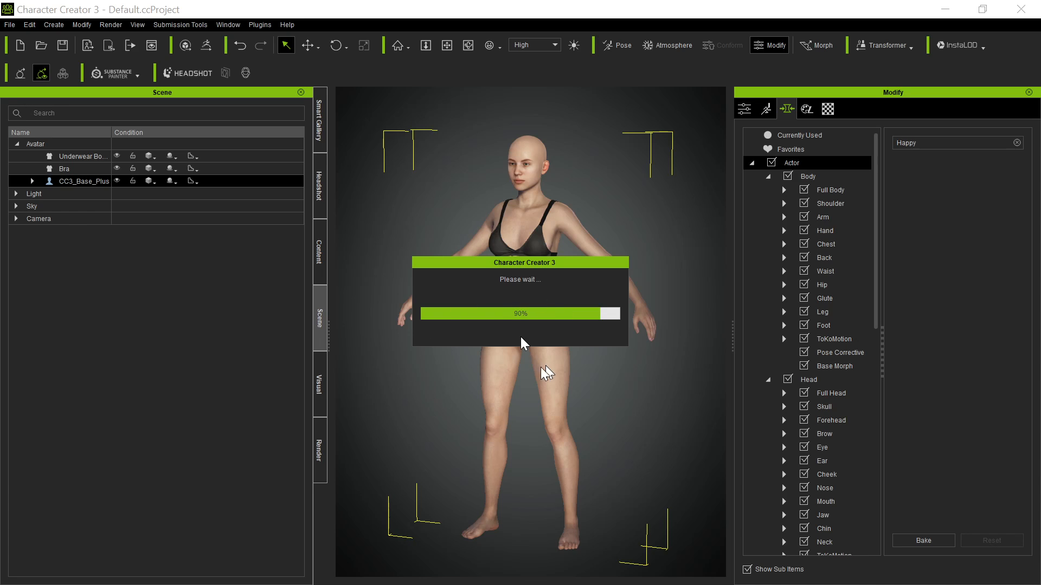
mouse_move(594, 383)
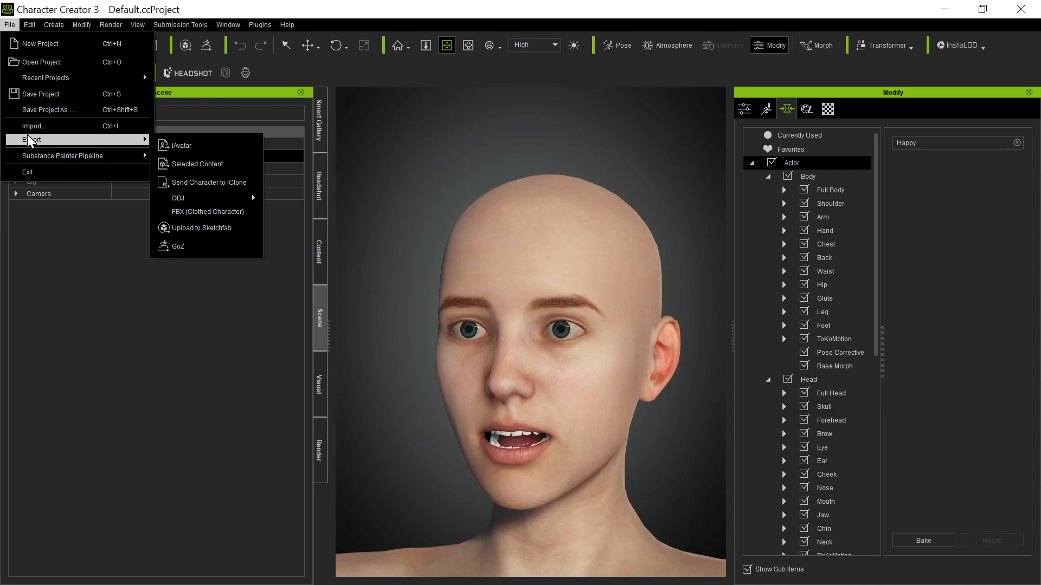
mouse_move(205, 145)
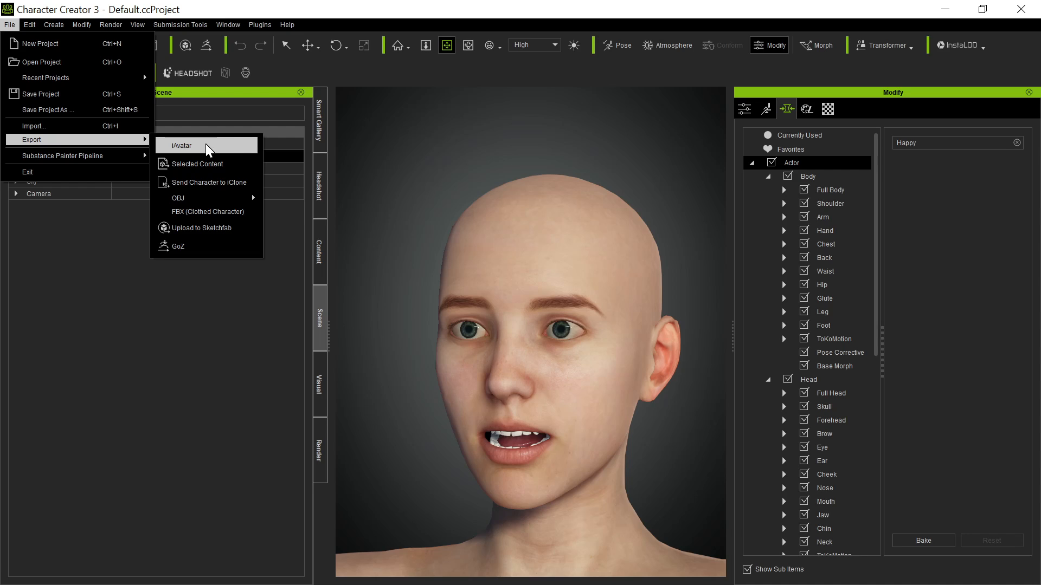
mouse_move(172, 153)
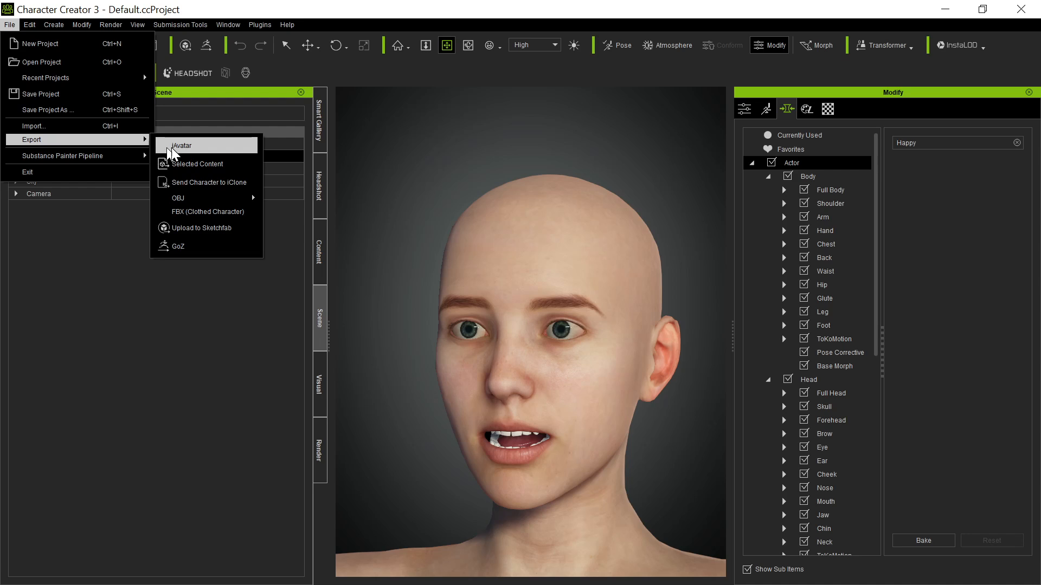
Start an iAvatar export, browse existing avatar file names, then close the save window.
left_click(182, 145)
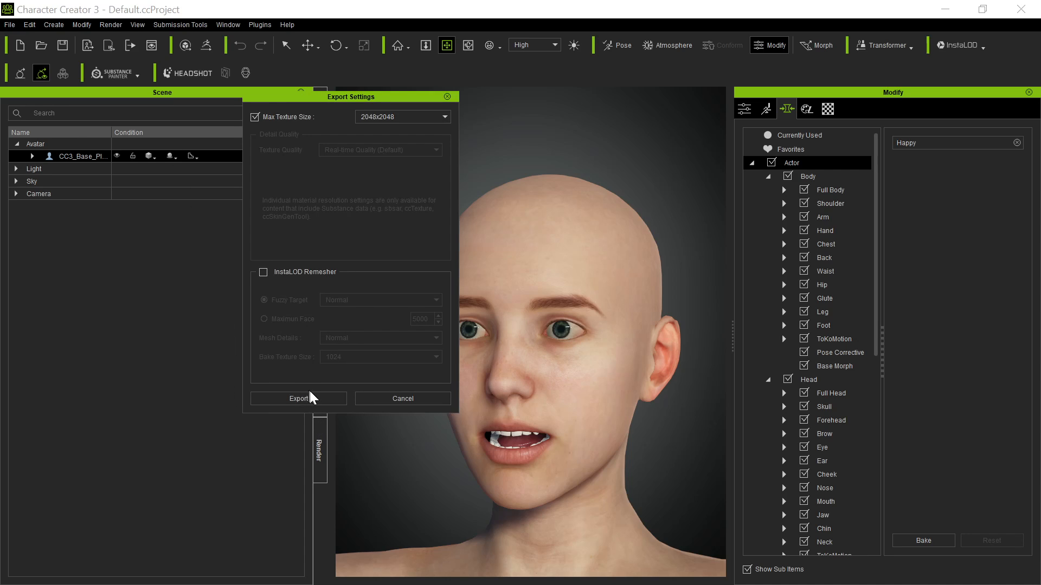
left_click(298, 399)
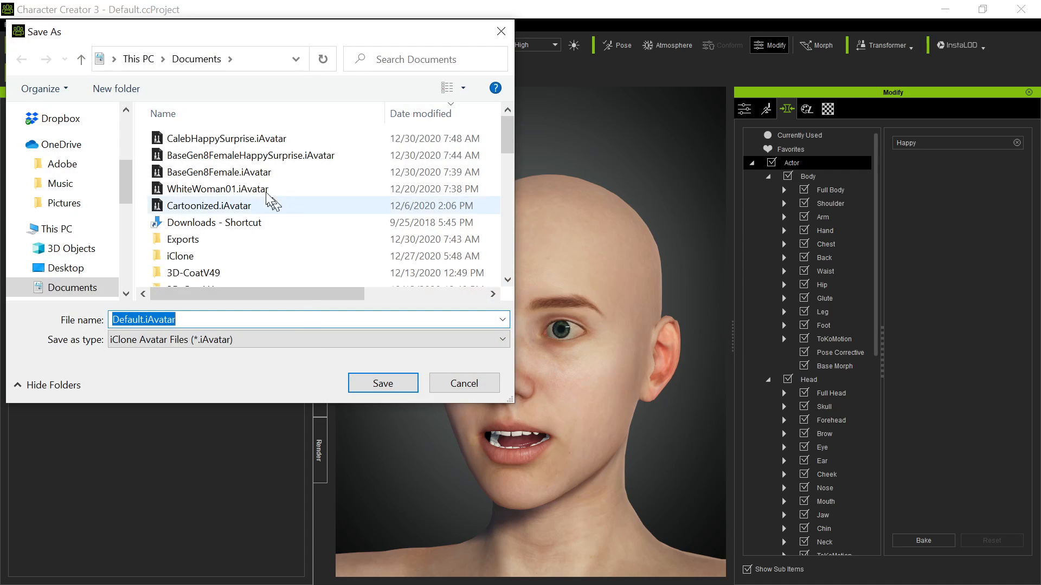
left_click(219, 172)
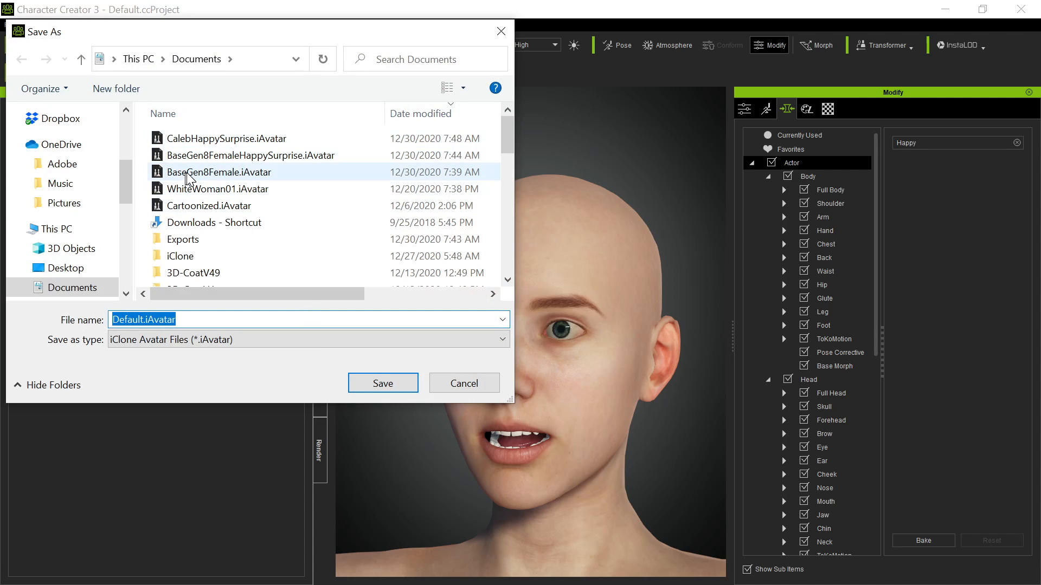
mouse_move(248, 172)
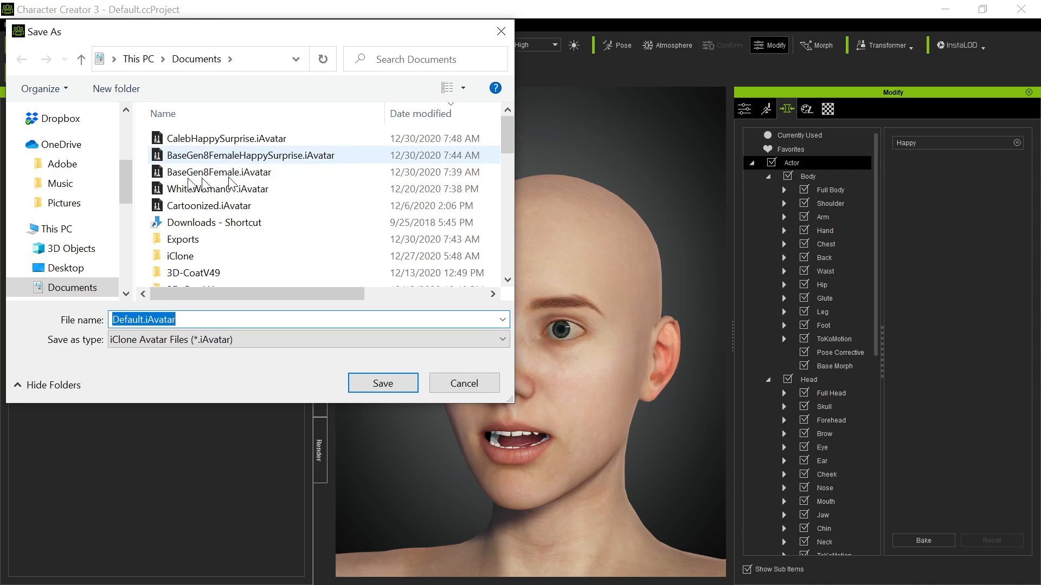
left_click(218, 172)
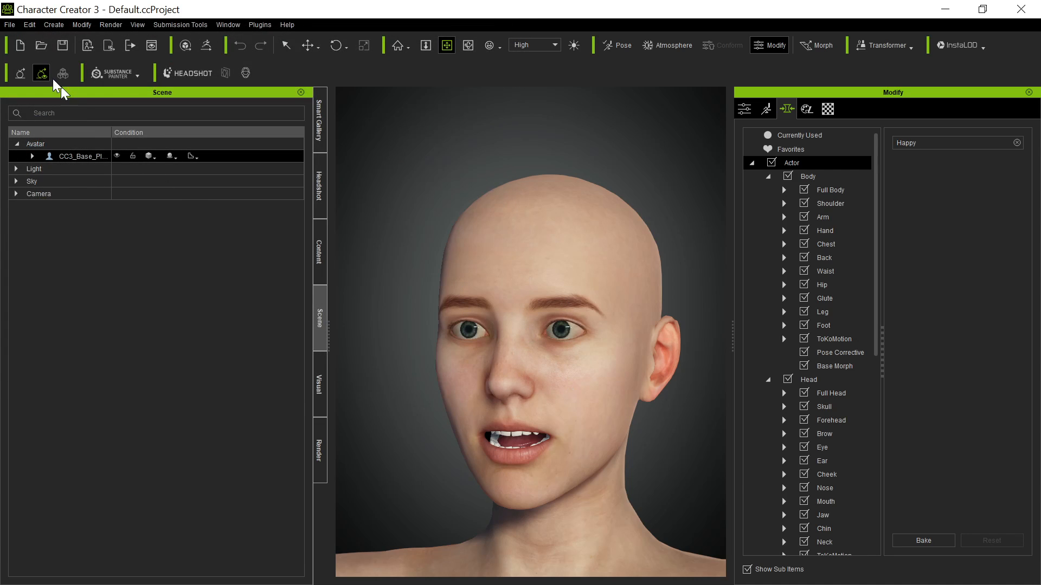
Open the saved project with the bald base female character, answering the save prompt.
left_click(9, 24)
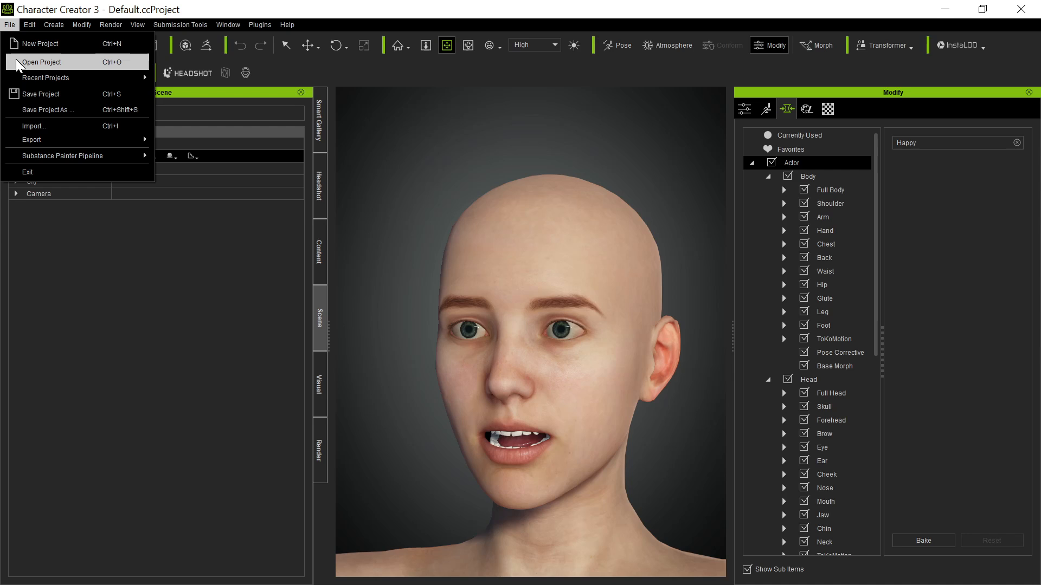
left_click(39, 43)
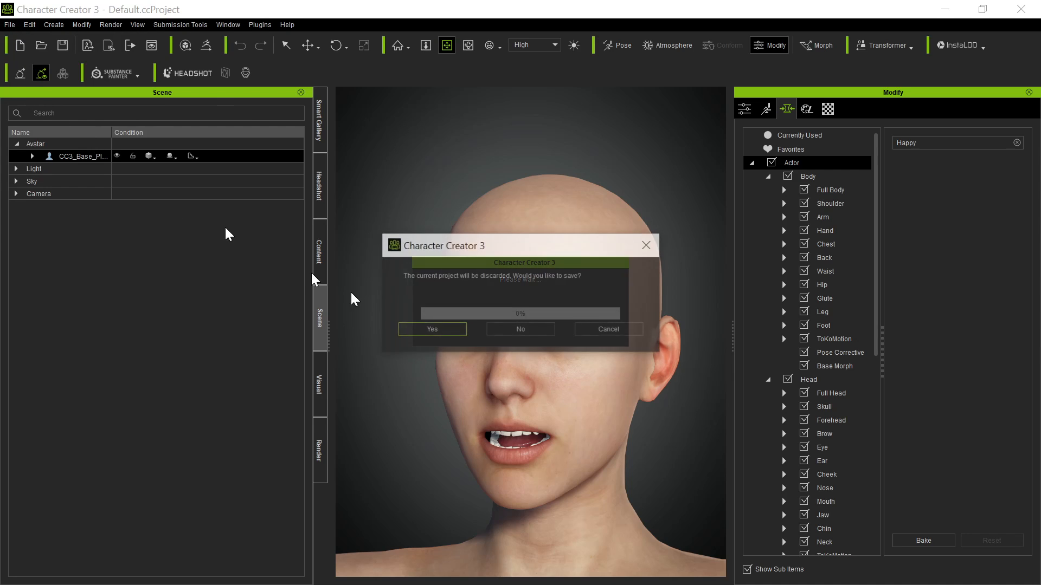
left_click(520, 329)
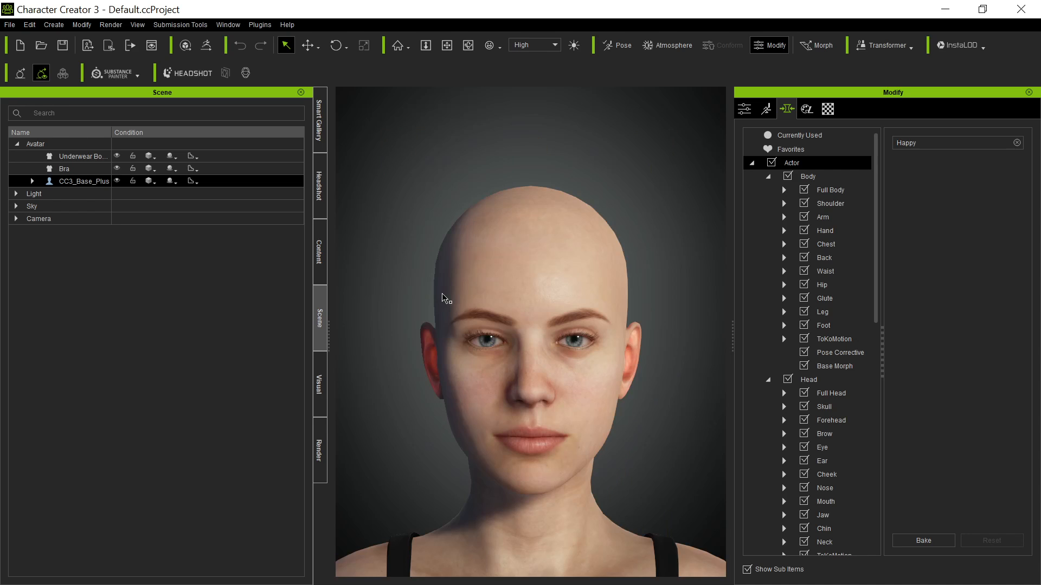
mouse_move(676, 312)
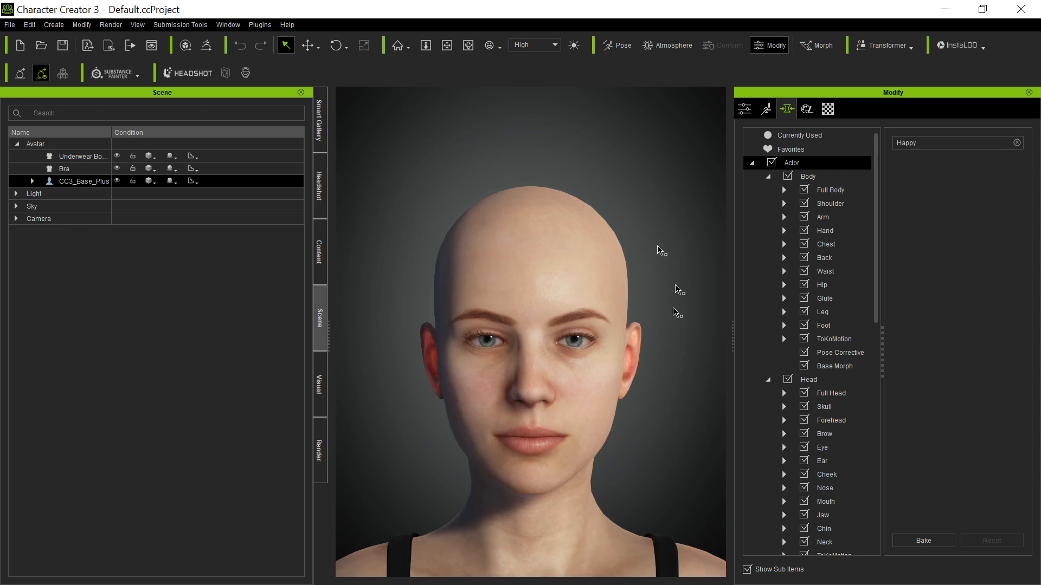
mouse_move(646, 230)
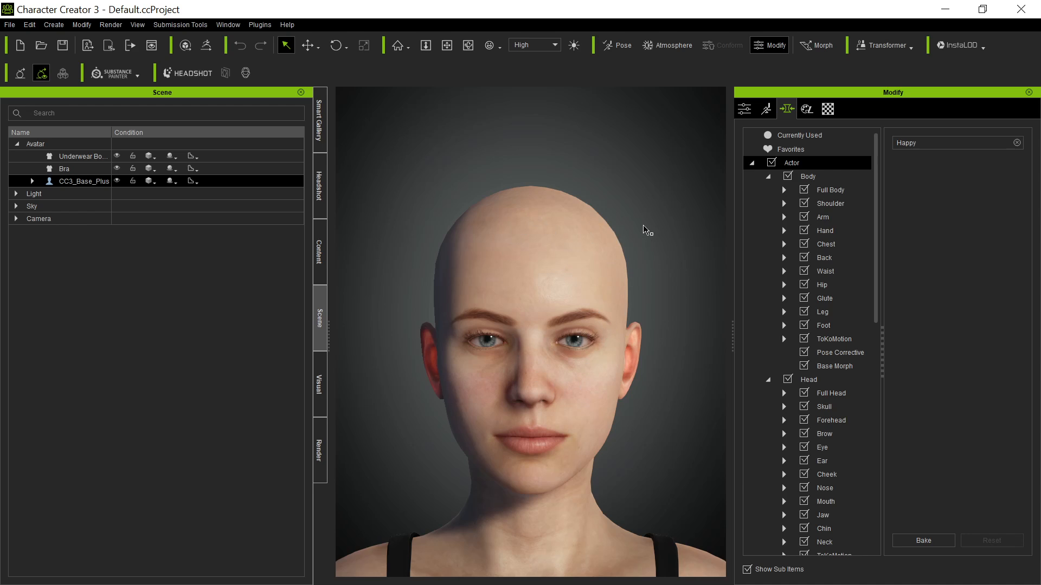
mouse_move(561, 366)
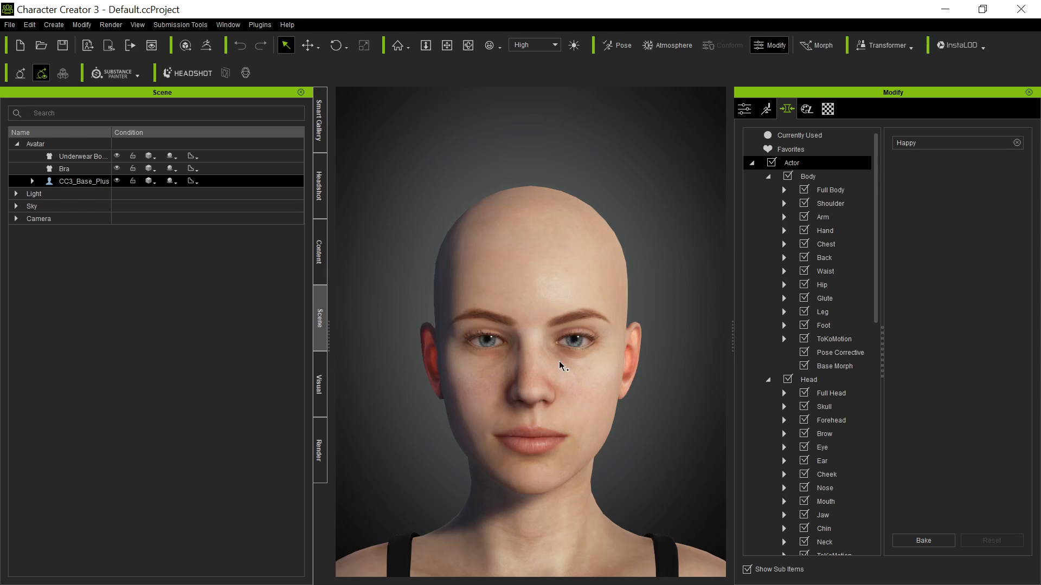
mouse_move(532, 257)
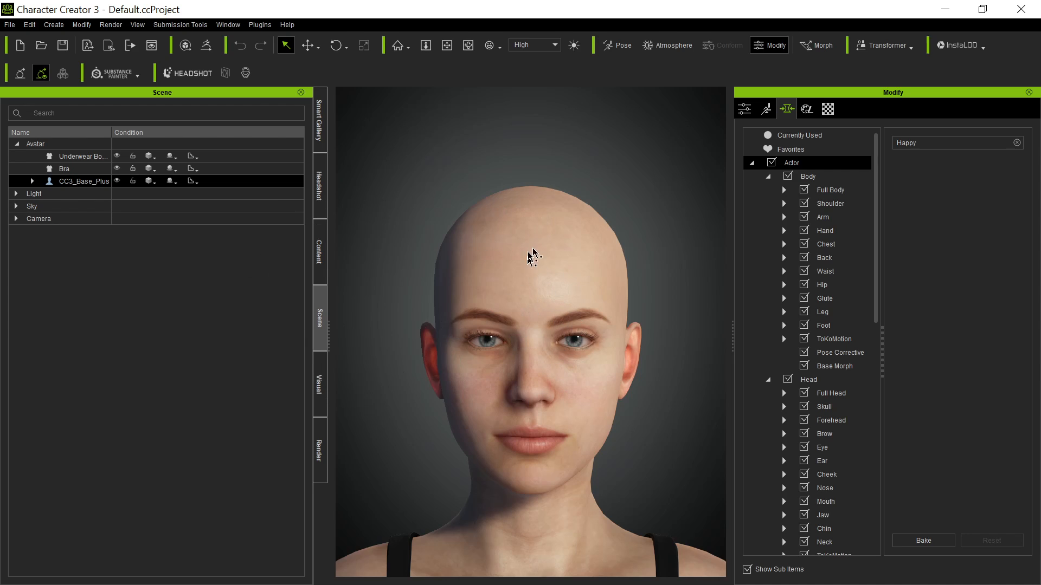
mouse_move(568, 296)
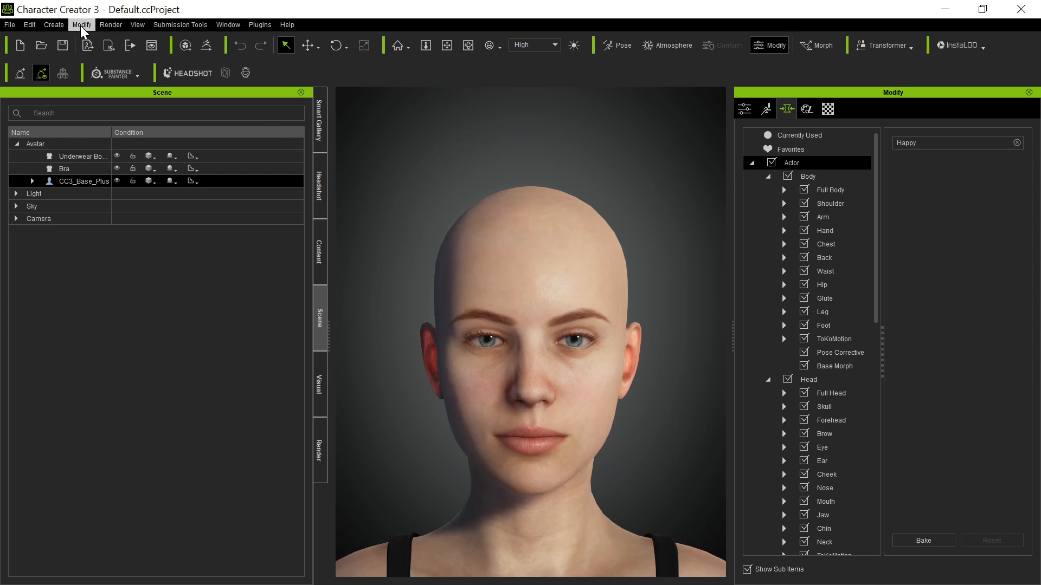
Start a new morph slider in the Morph Slider Editor named HappySurprise.
left_click(53, 25)
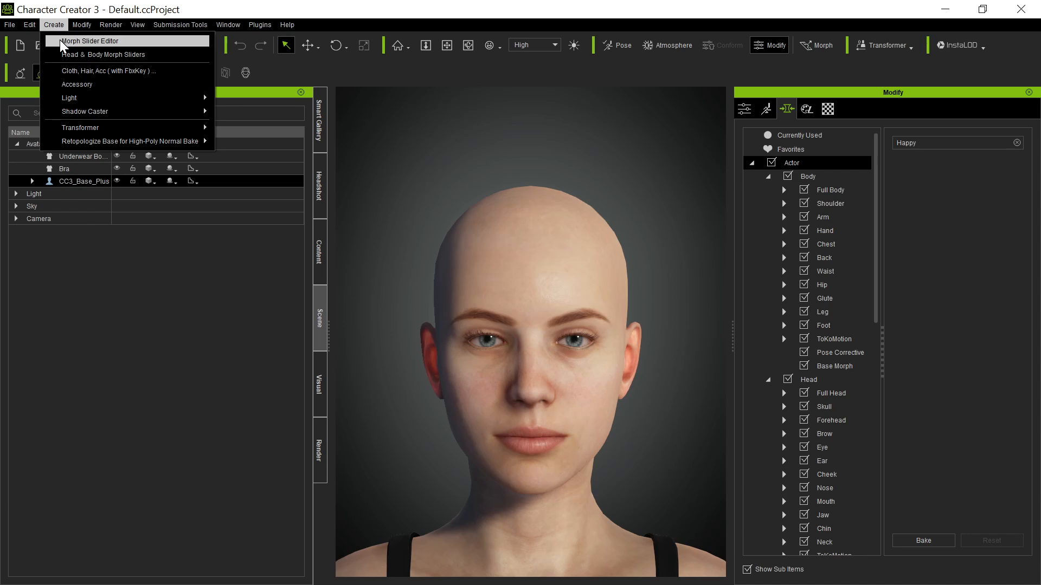
left_click(89, 41)
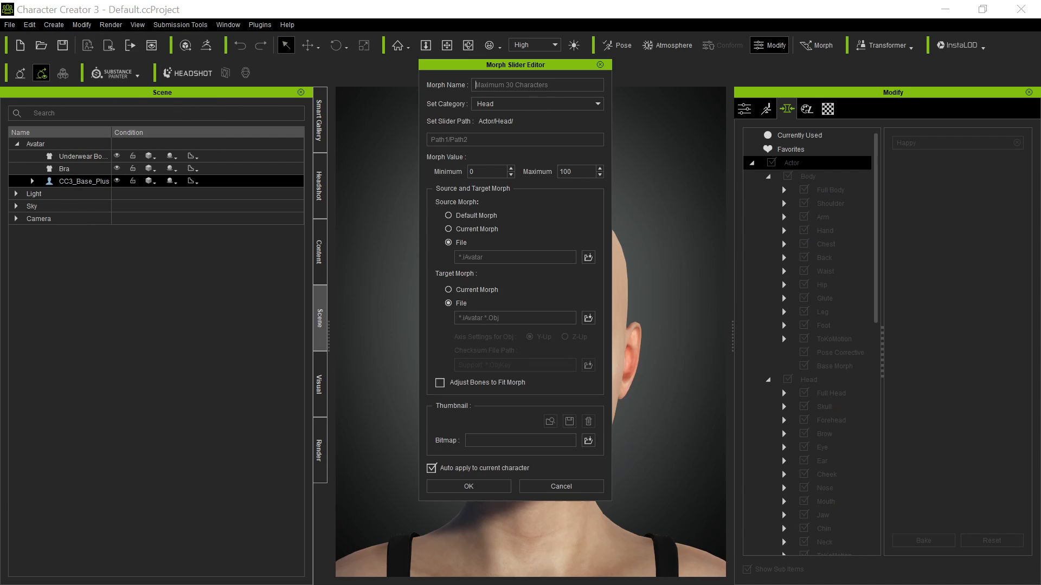
type("Happy")
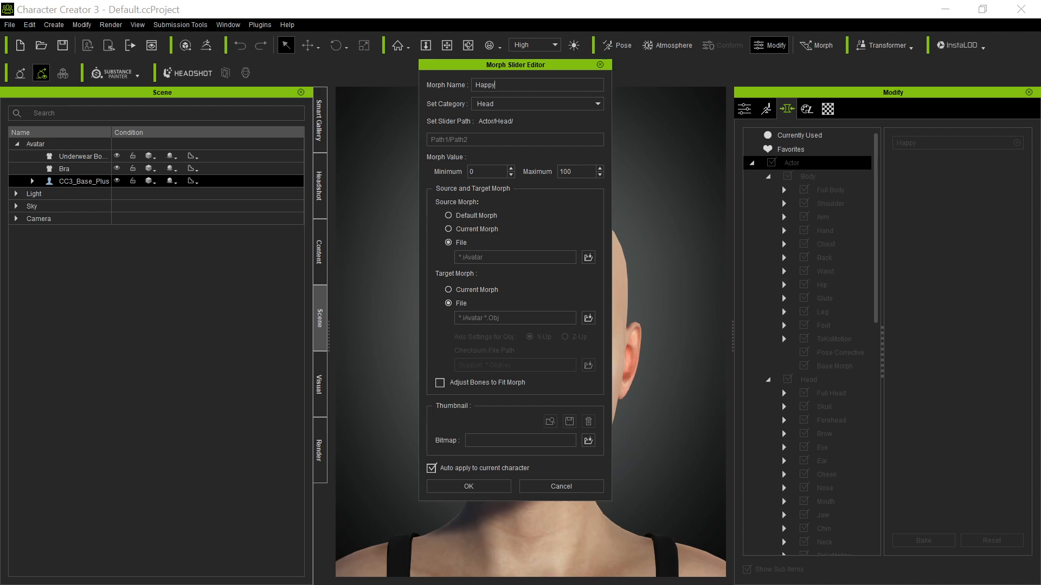
type("Surprise")
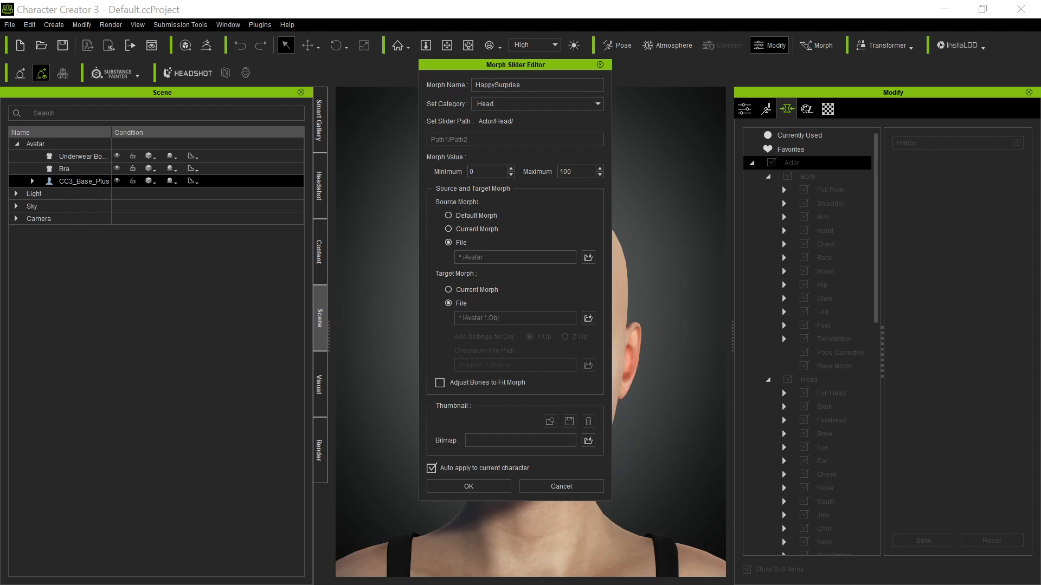
mouse_move(490, 107)
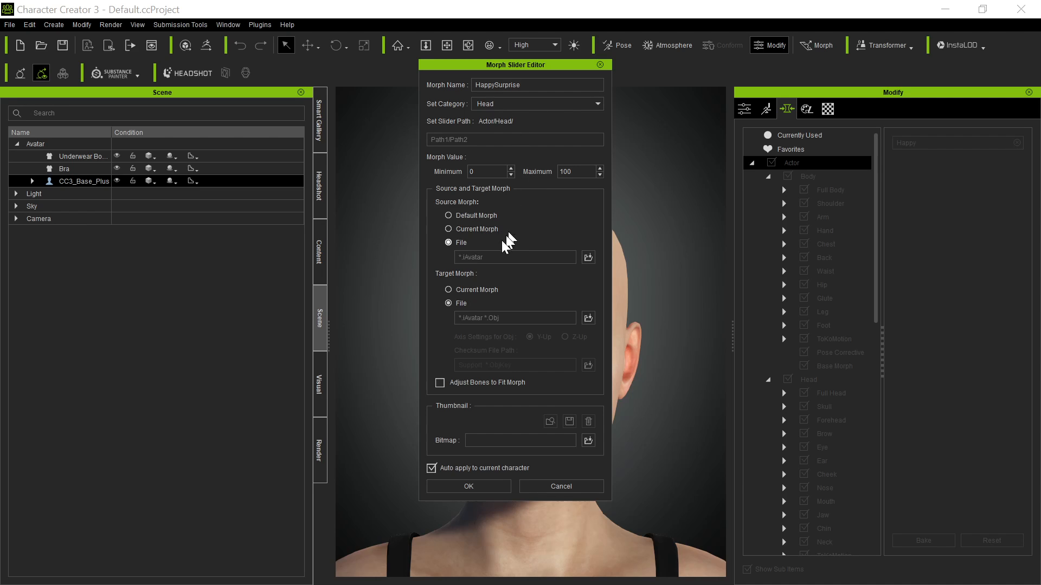
Set source BaseGen8Female.iAvatar and target BaseGen8FemaleHappySurprise.iAvatar, then create the slider.
left_click(586, 258)
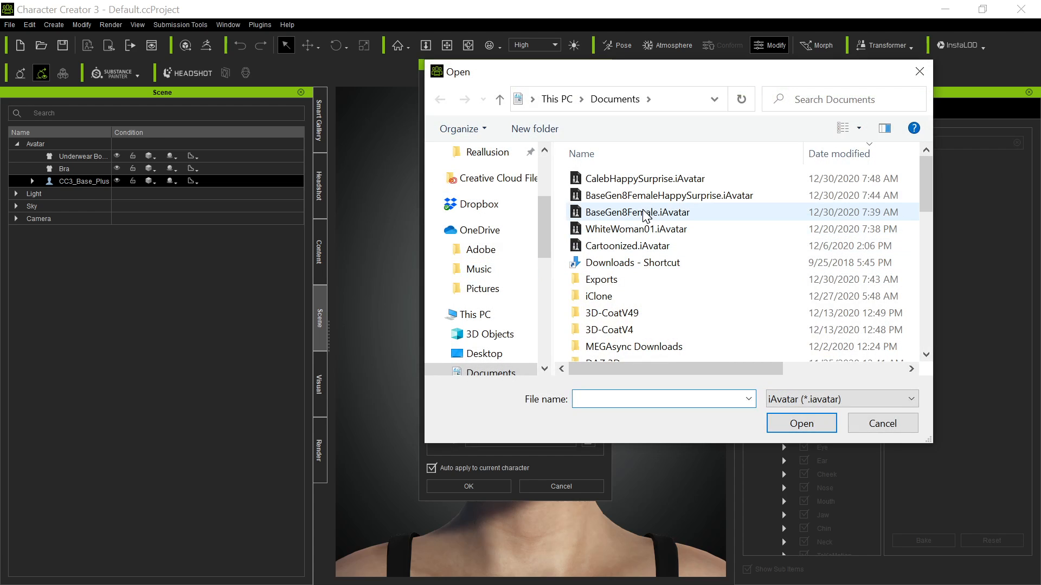
left_click(636, 212)
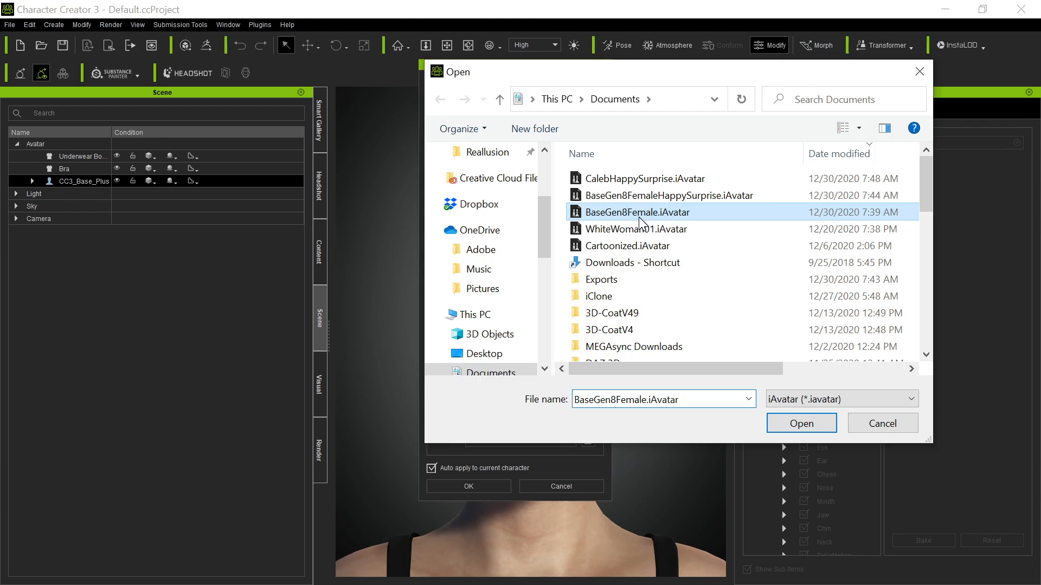
left_click(801, 423)
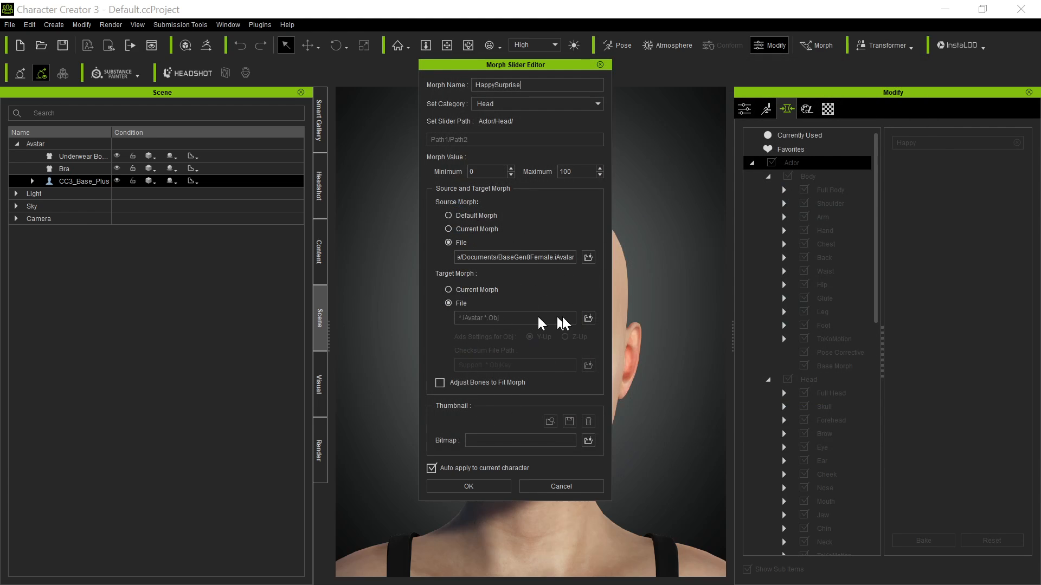
left_click(587, 318)
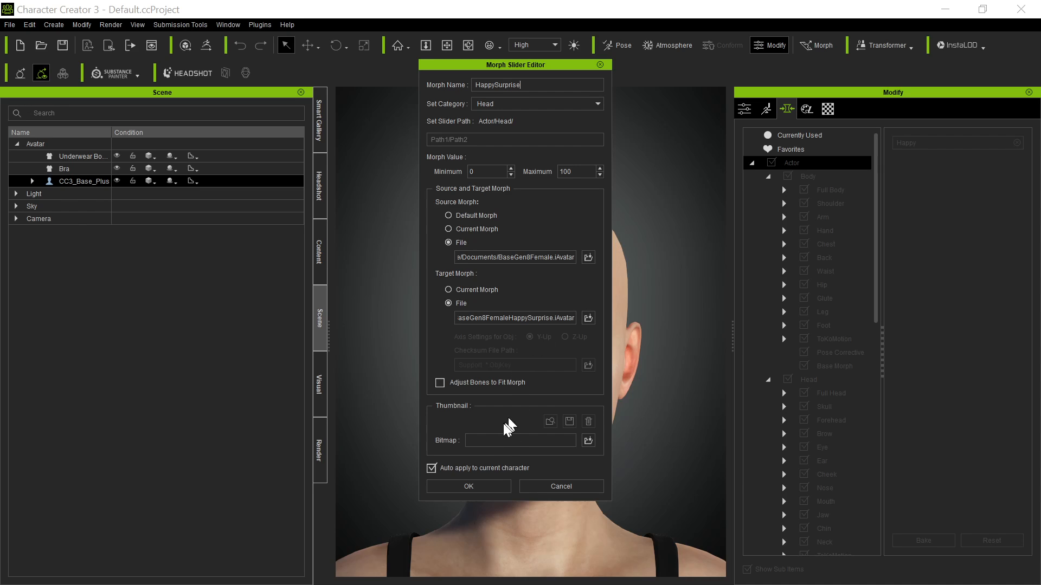
mouse_move(529, 471)
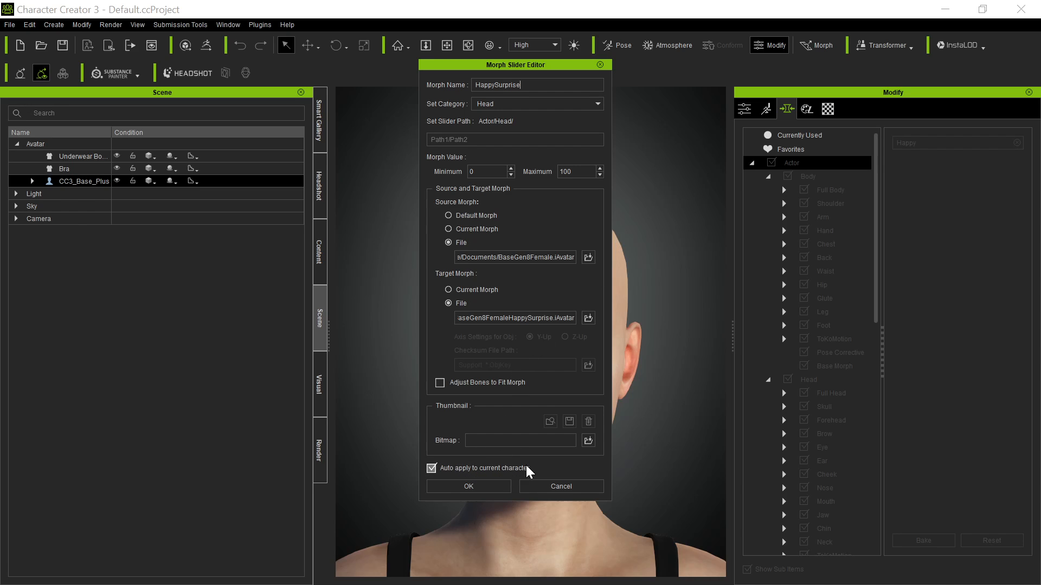
mouse_move(484, 476)
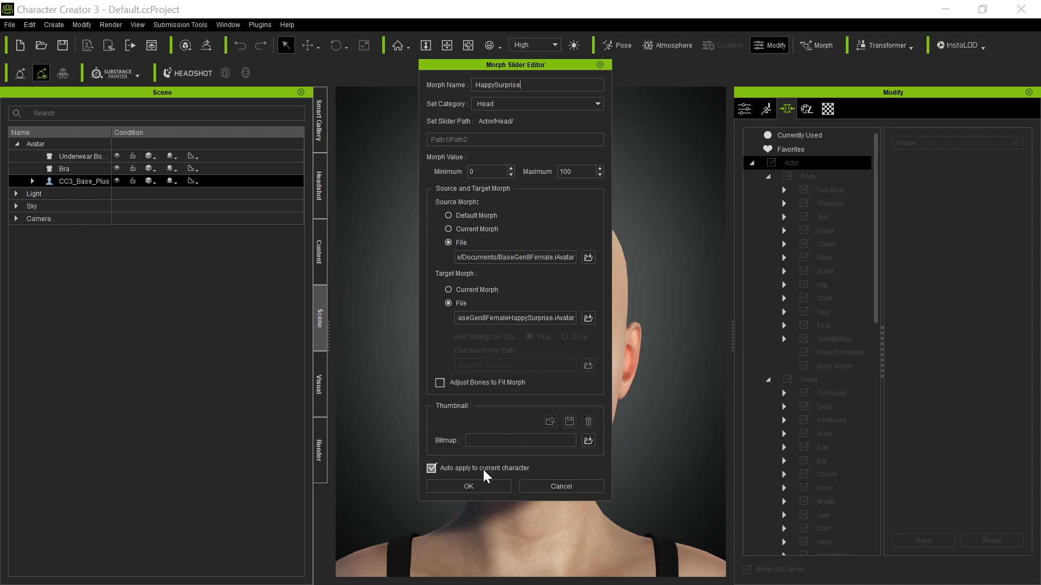
left_click(467, 486)
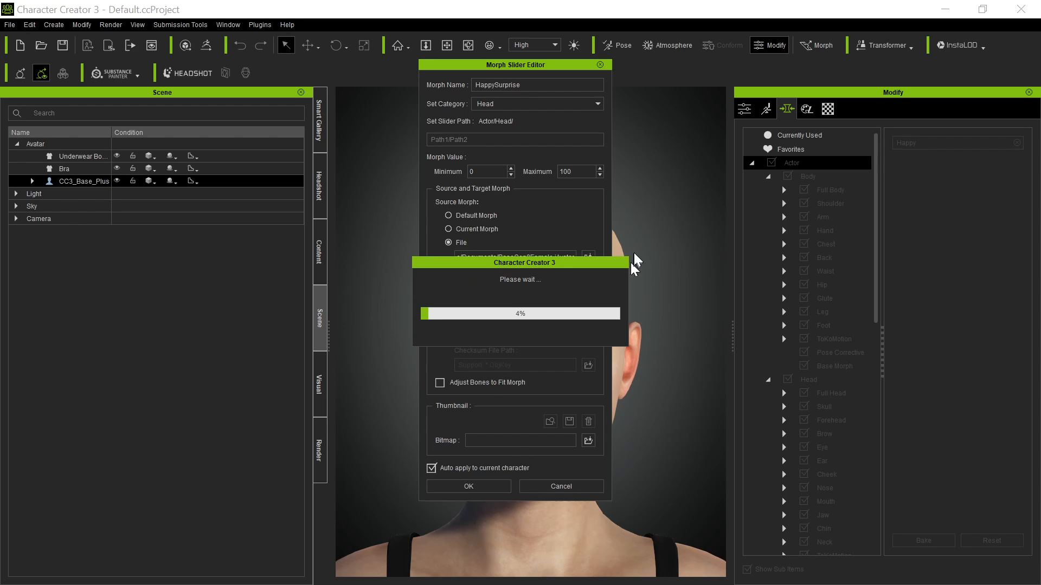
mouse_move(475, 160)
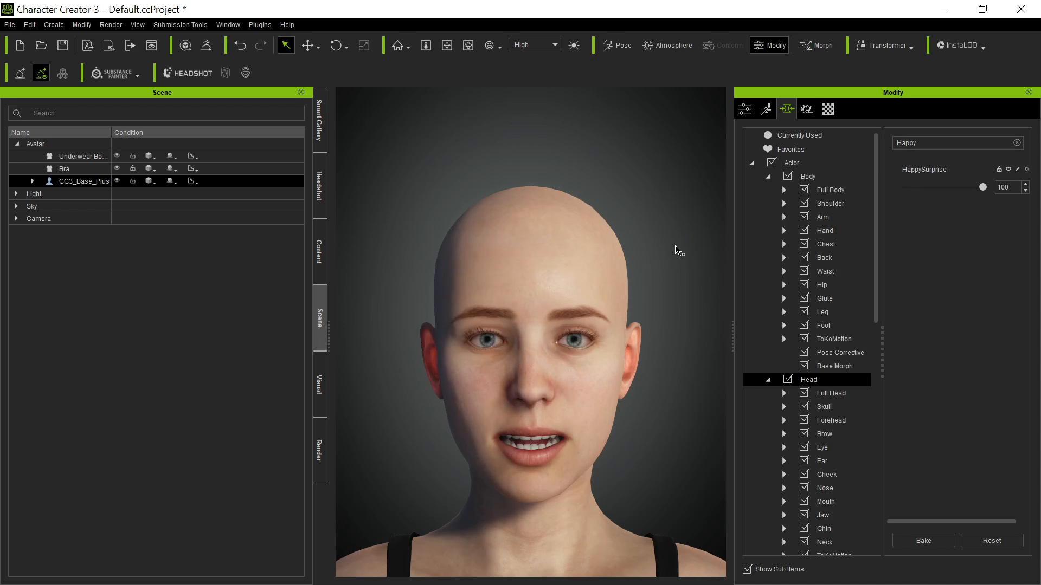
mouse_move(959, 196)
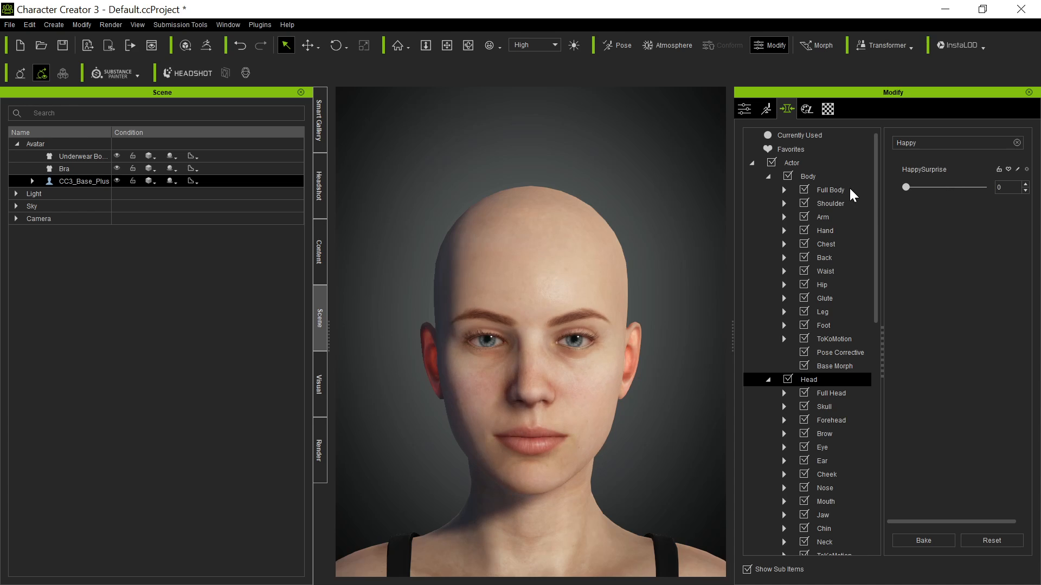
mouse_move(760, 208)
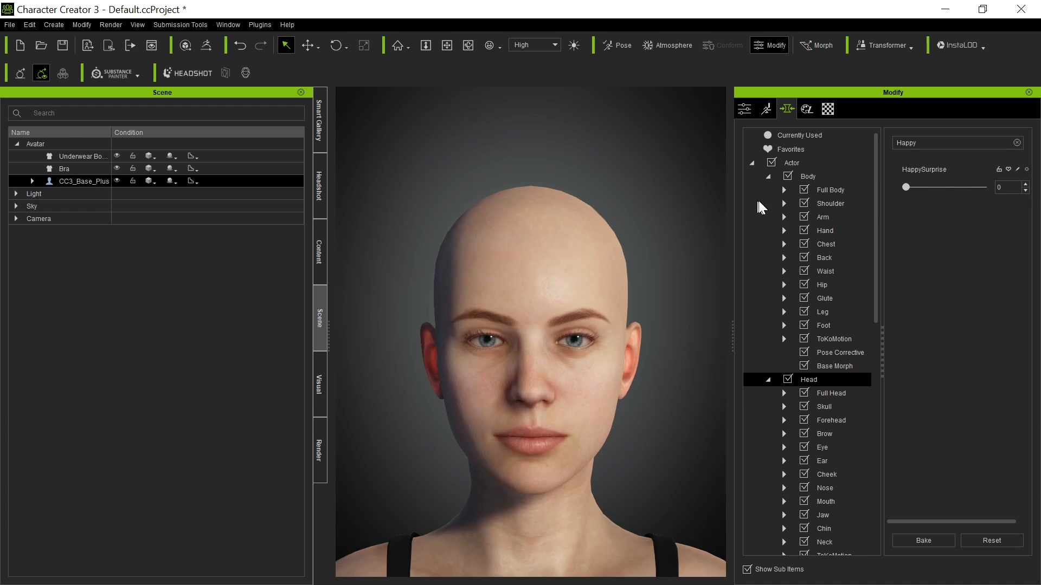
mouse_move(773, 214)
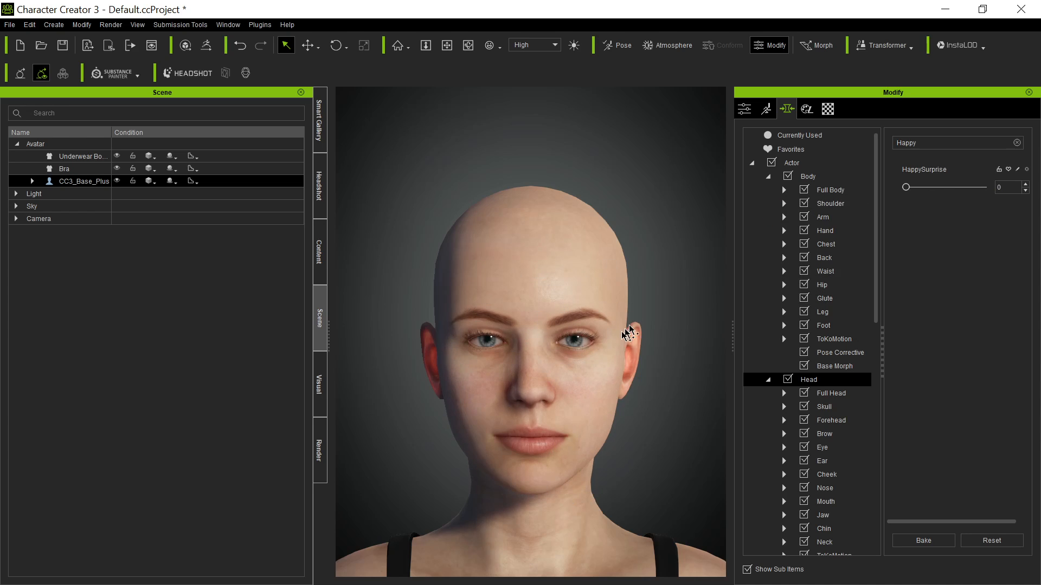
mouse_move(692, 196)
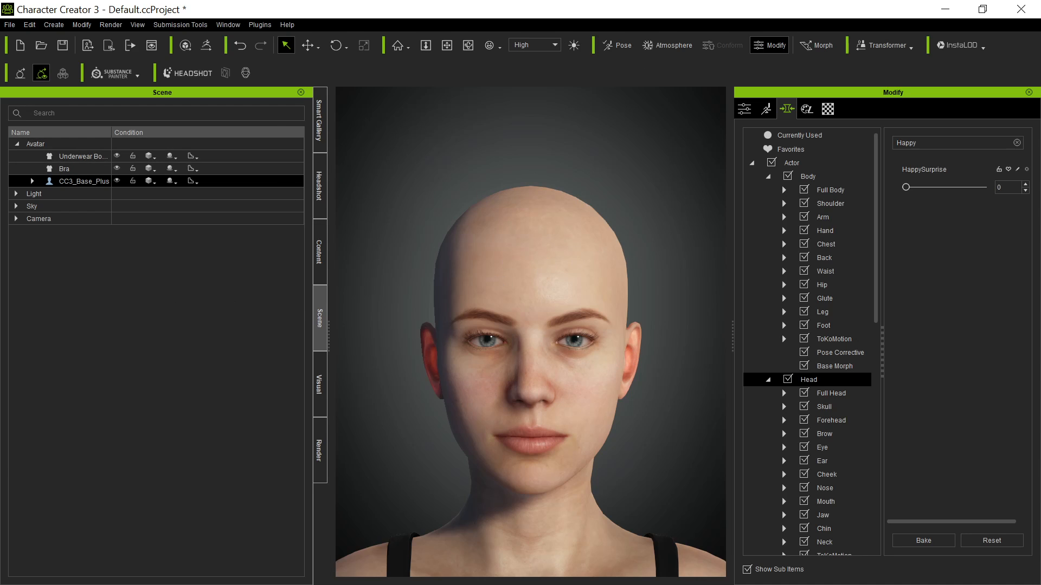
mouse_move(564, 251)
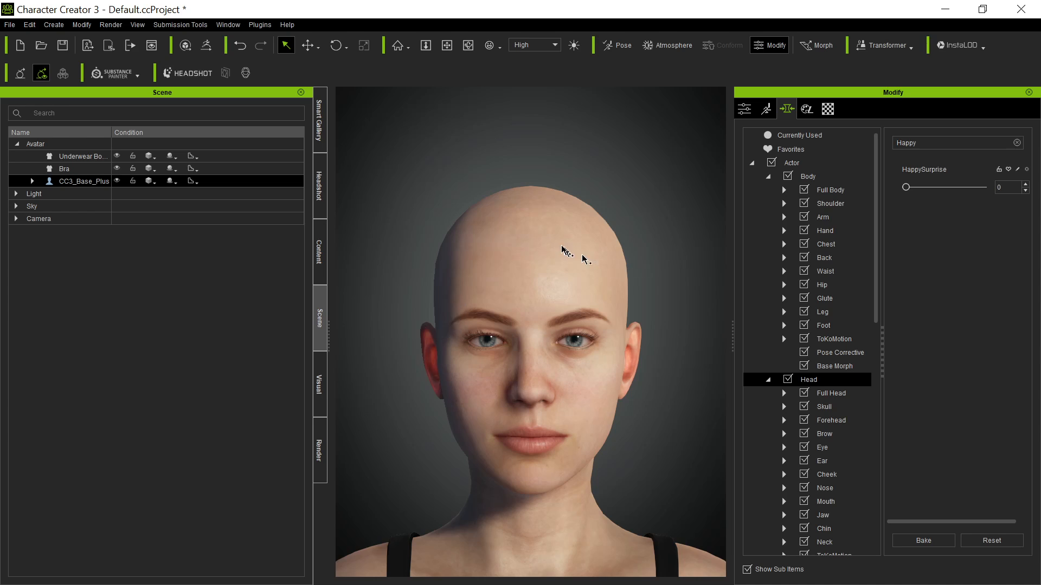
mouse_move(969, 178)
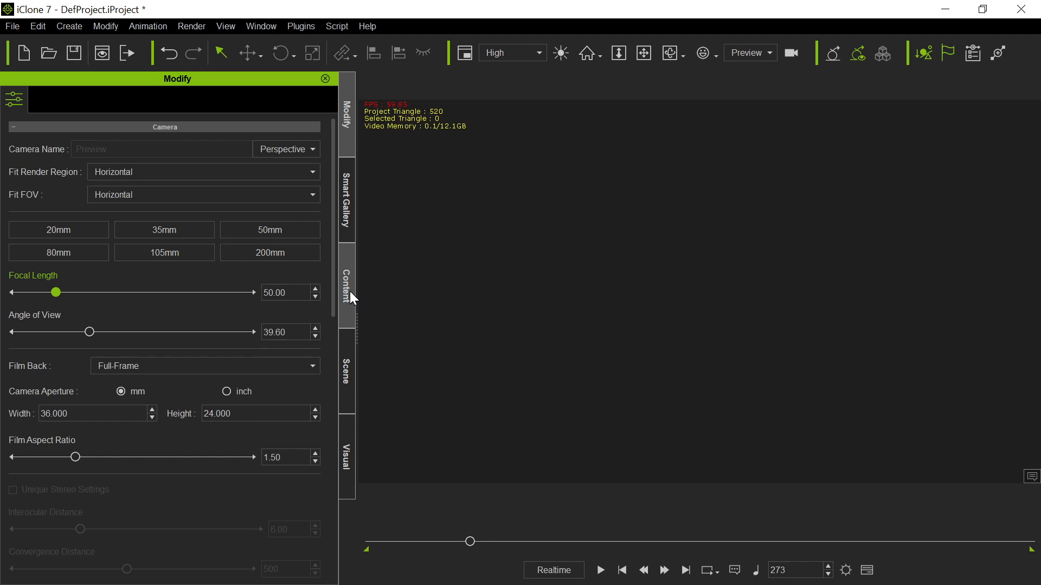
Load the CC3+_Caleb avatar from the content library and send him to Character Creator.
left_click(346, 286)
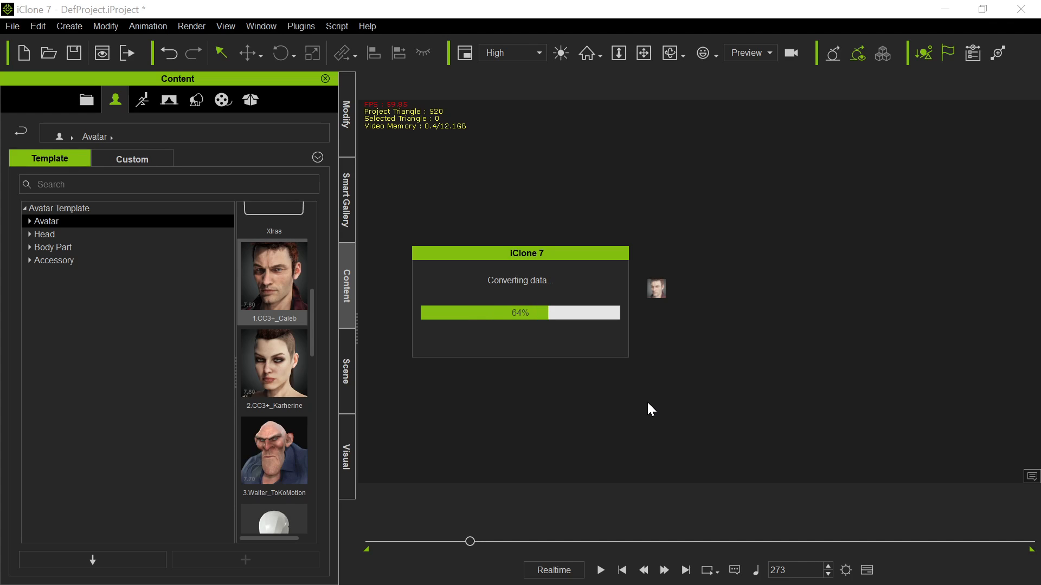
mouse_move(728, 387)
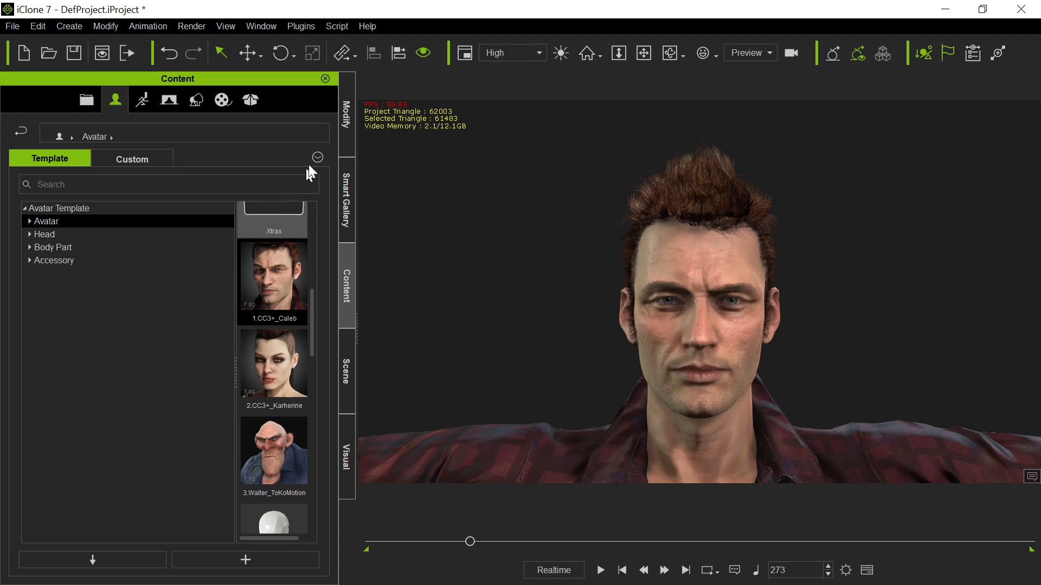
left_click(345, 113)
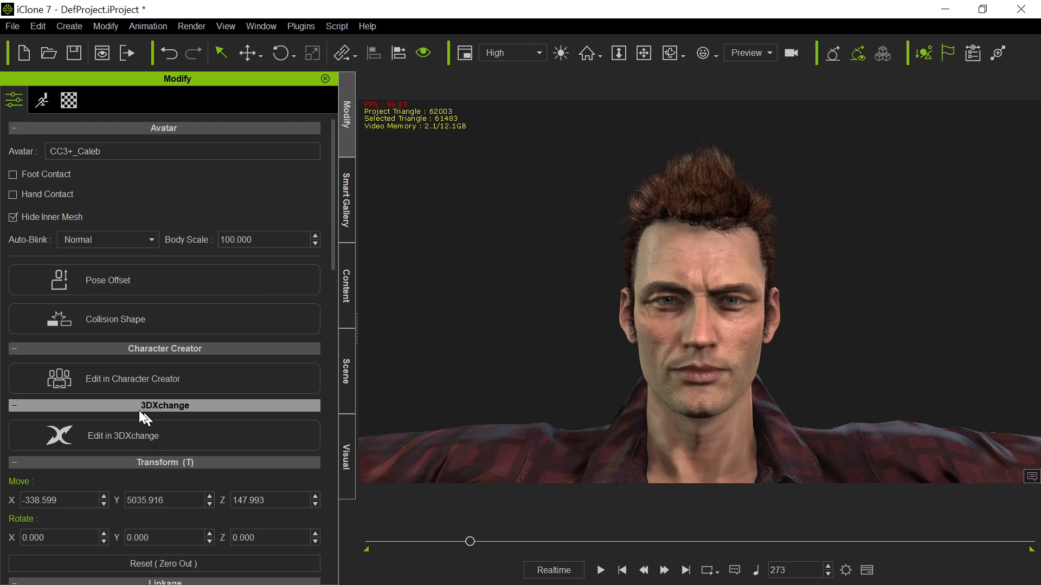
mouse_move(131, 391)
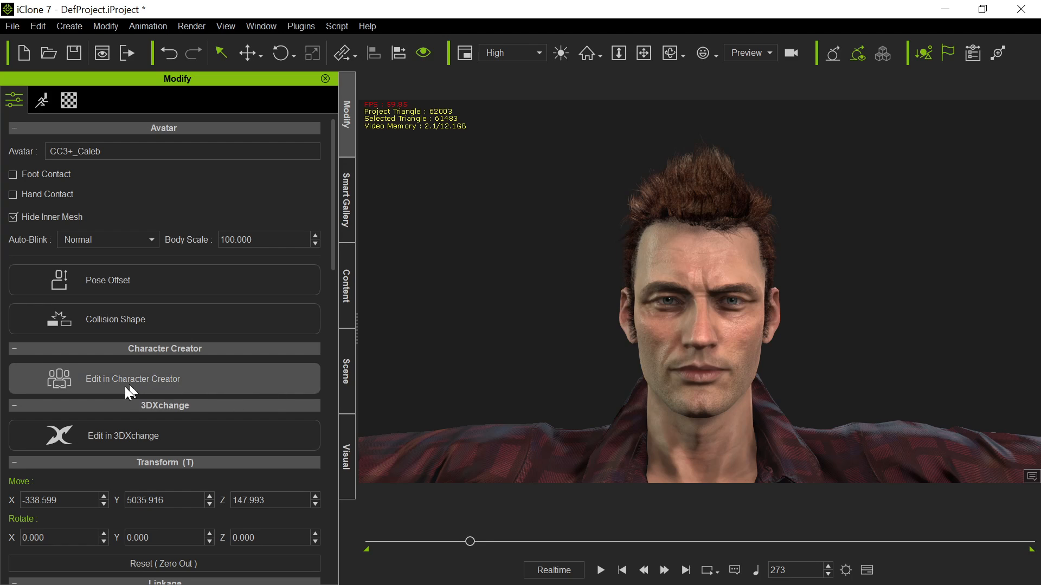
left_click(132, 379)
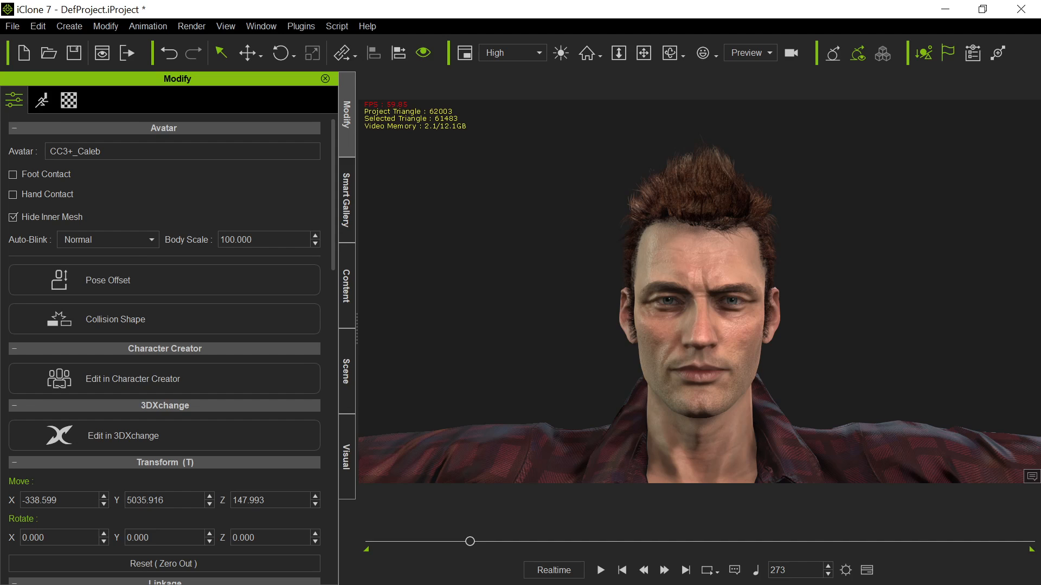
left_click(164, 379)
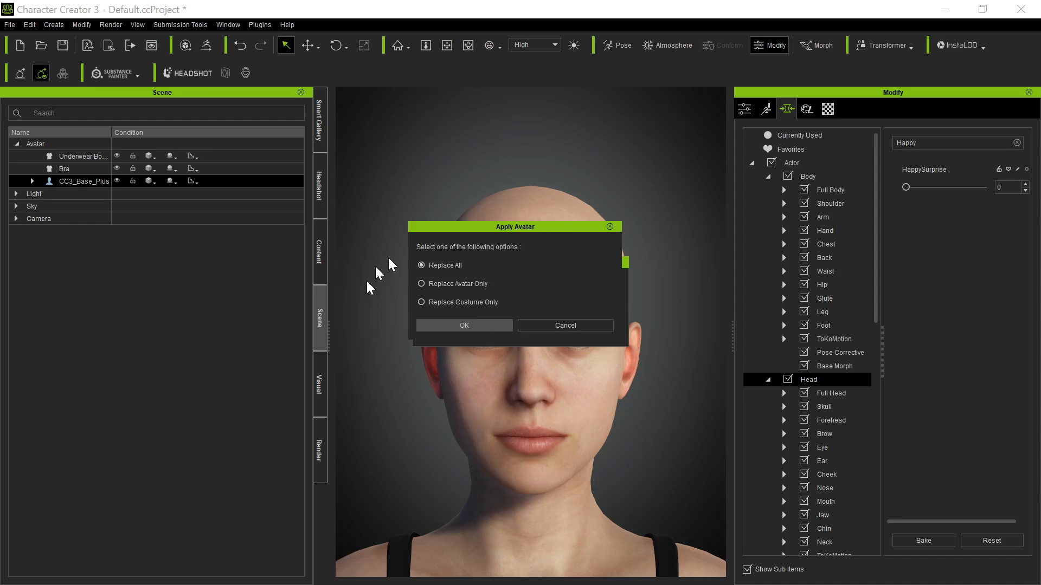
mouse_move(464, 325)
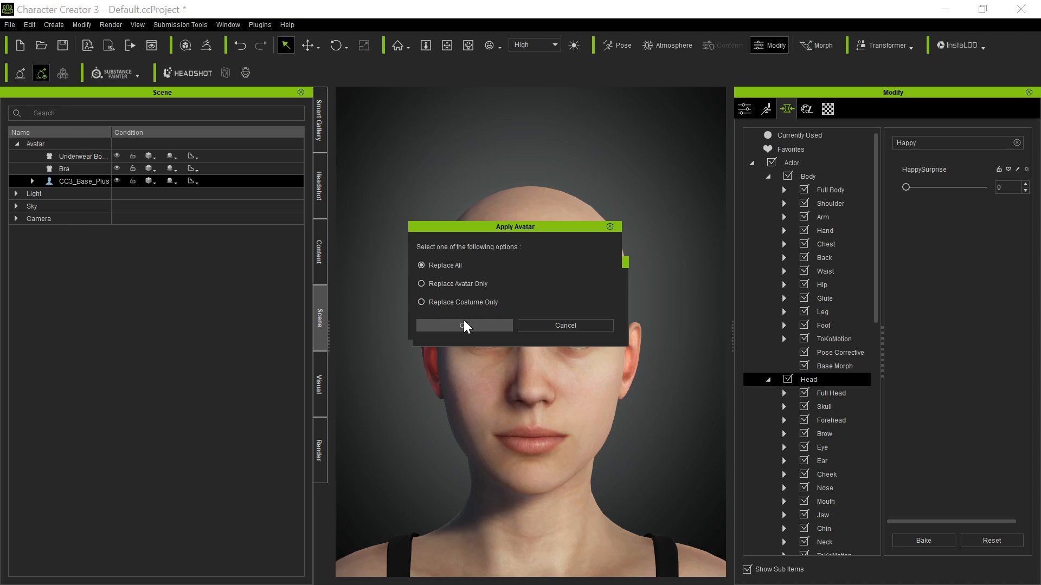
Choose Replace All in Apply Avatar to swap the base character for Caleb.
left_click(464, 325)
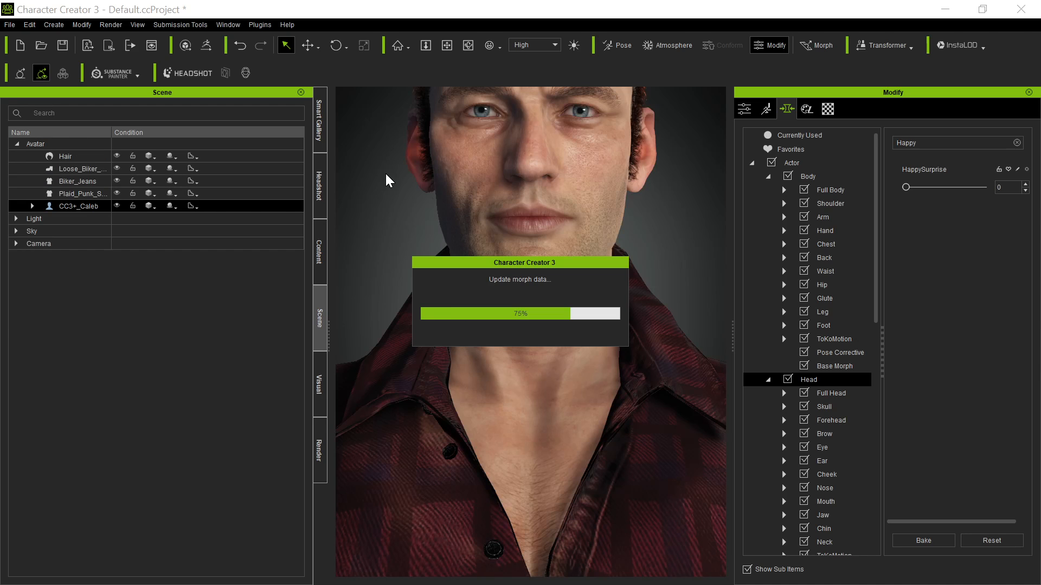
mouse_move(456, 184)
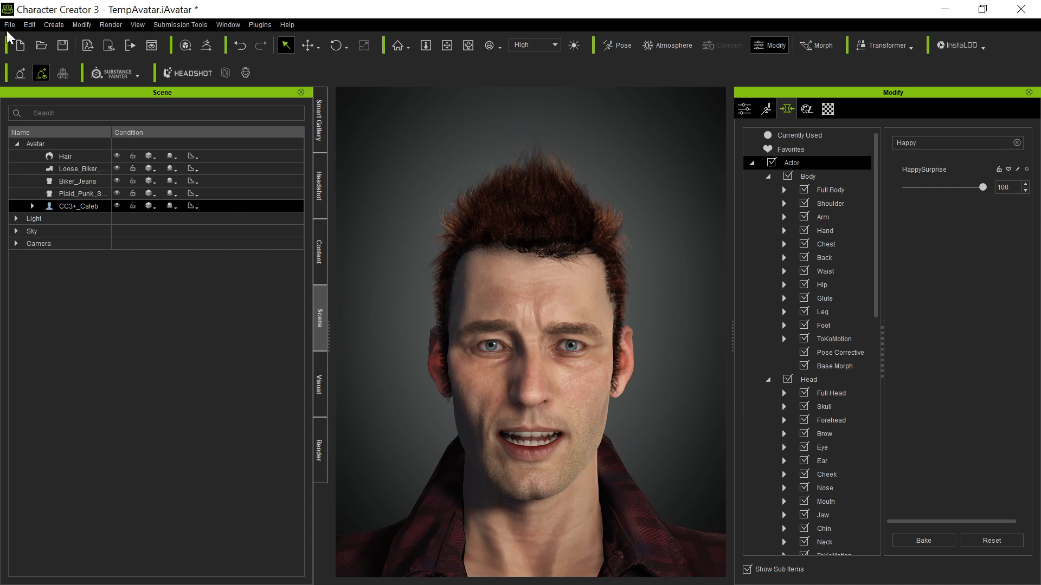
Export Caleb as CalebHappySurprise.iAvatar, overwriting the existing file.
left_click(9, 24)
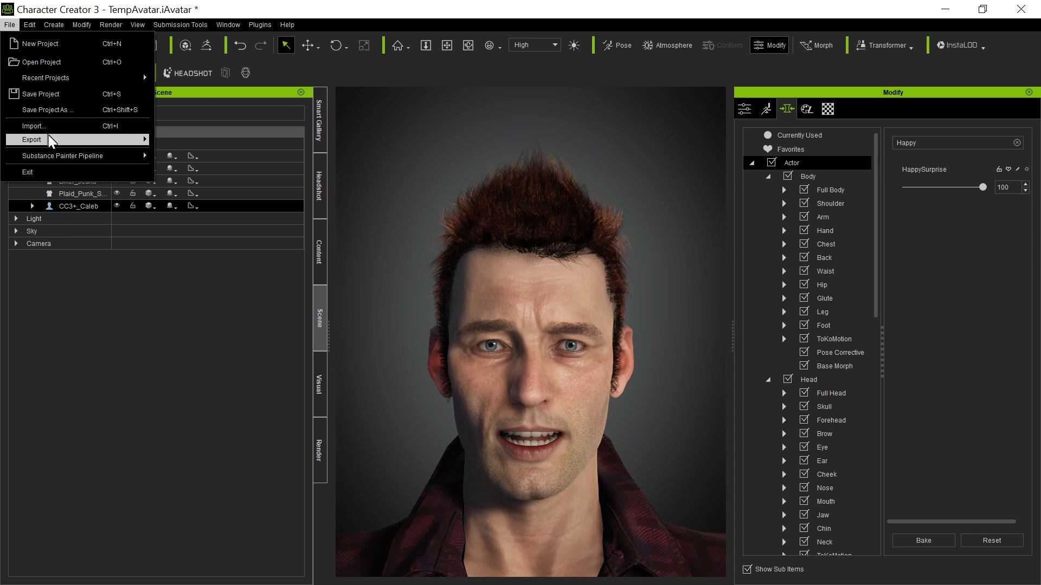
left_click(32, 139)
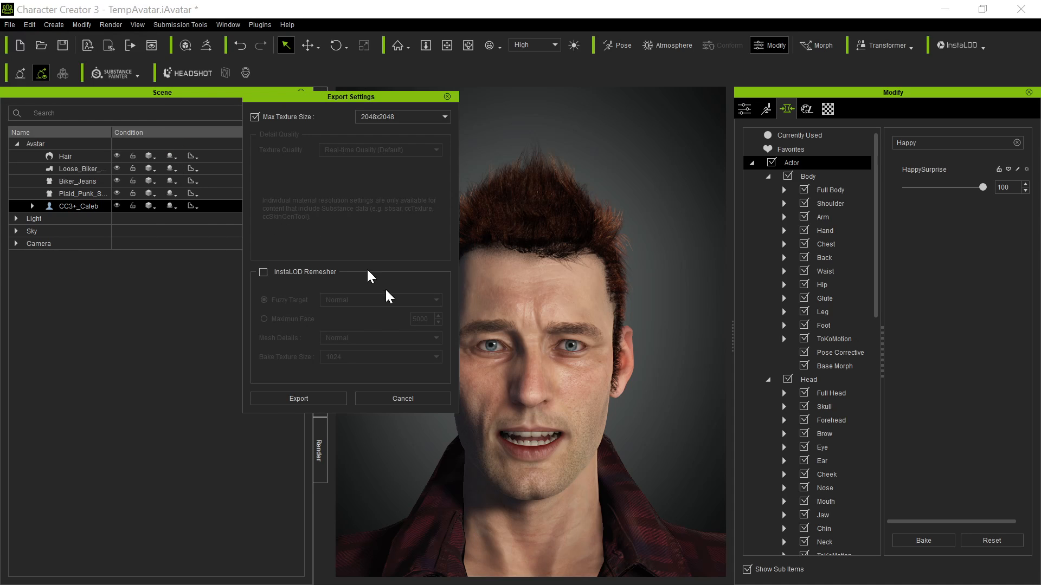
left_click(298, 398)
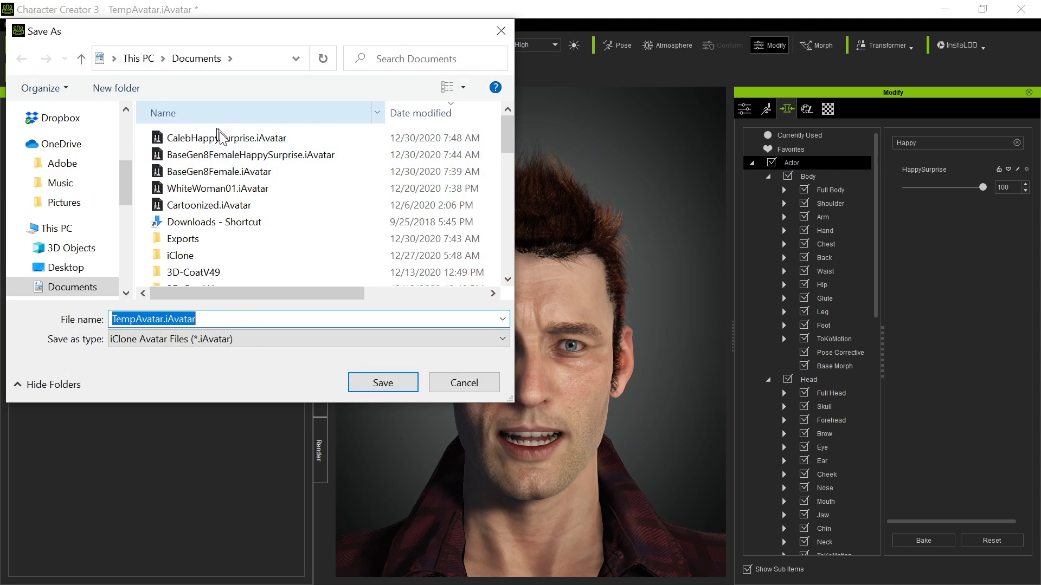
left_click(226, 138)
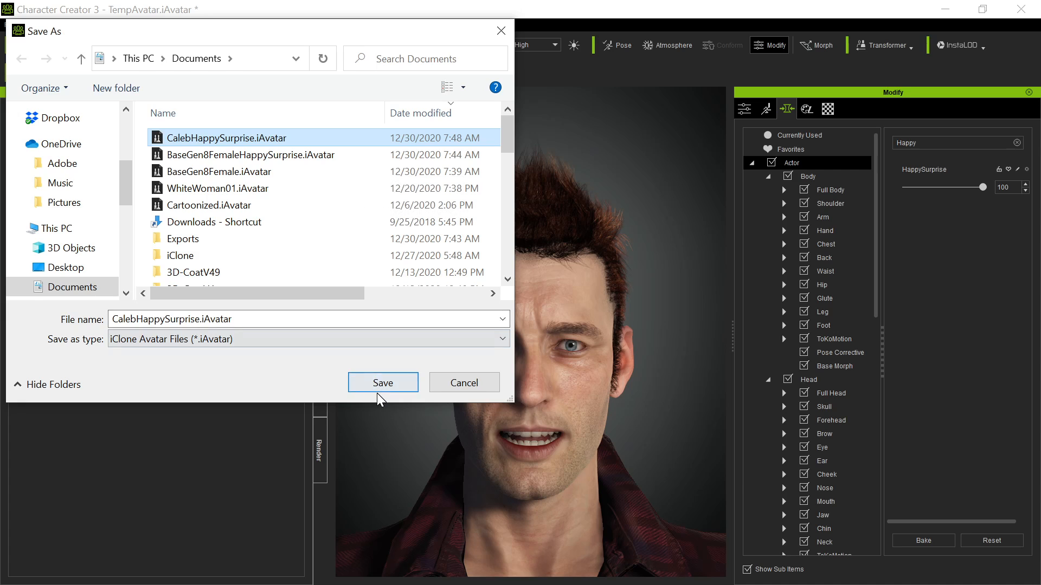
left_click(382, 383)
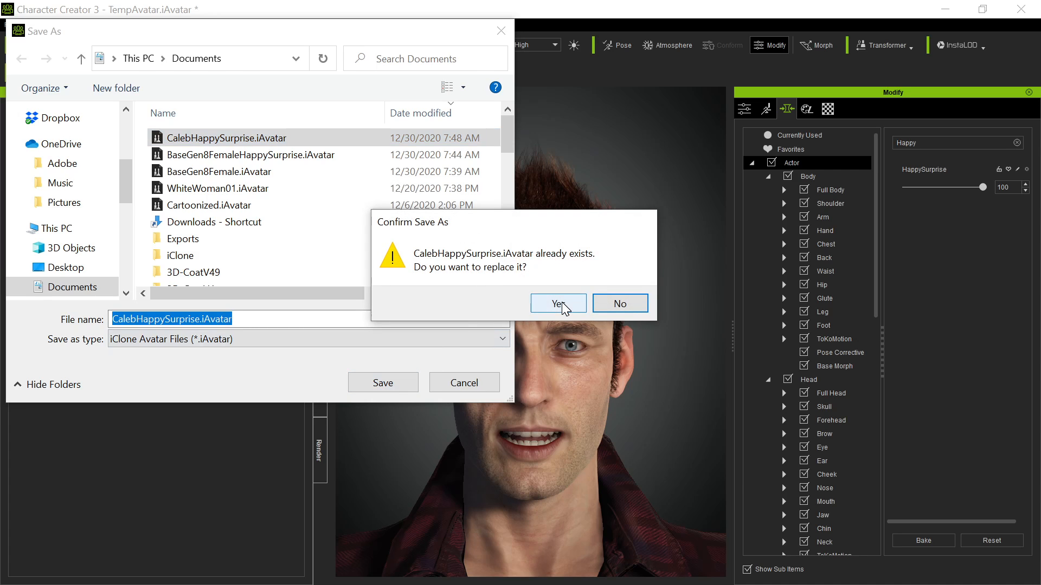
left_click(557, 303)
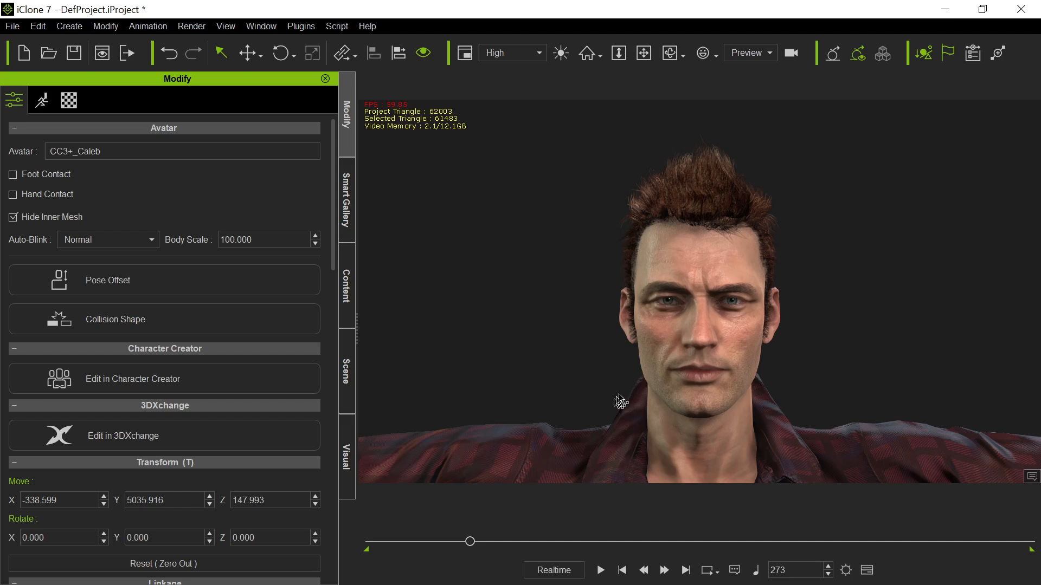
mouse_move(289, 322)
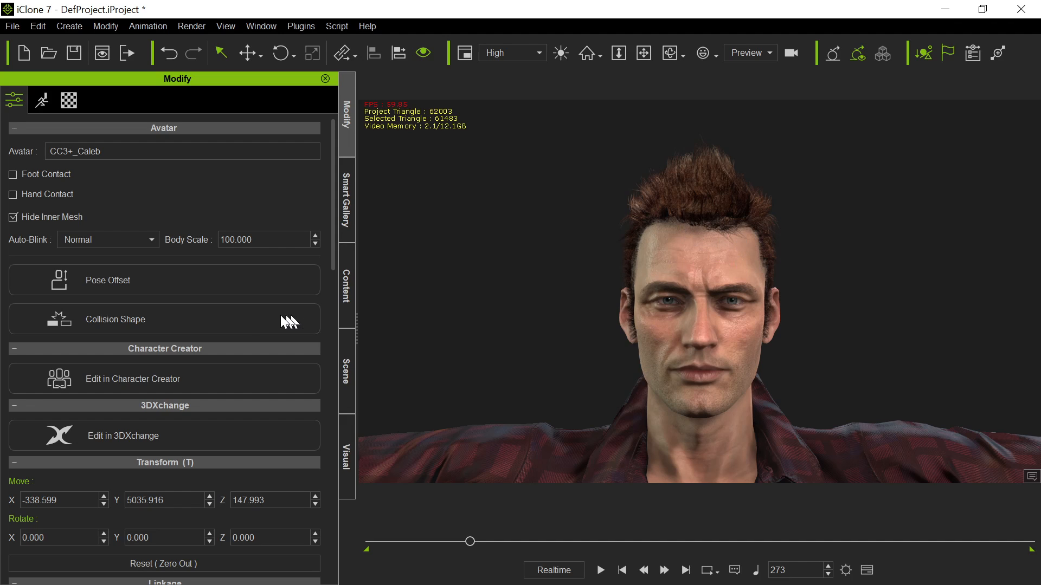
Show Caleb's animation tools in the Modify panel and select Caleb in the viewport.
scroll("down", 3)
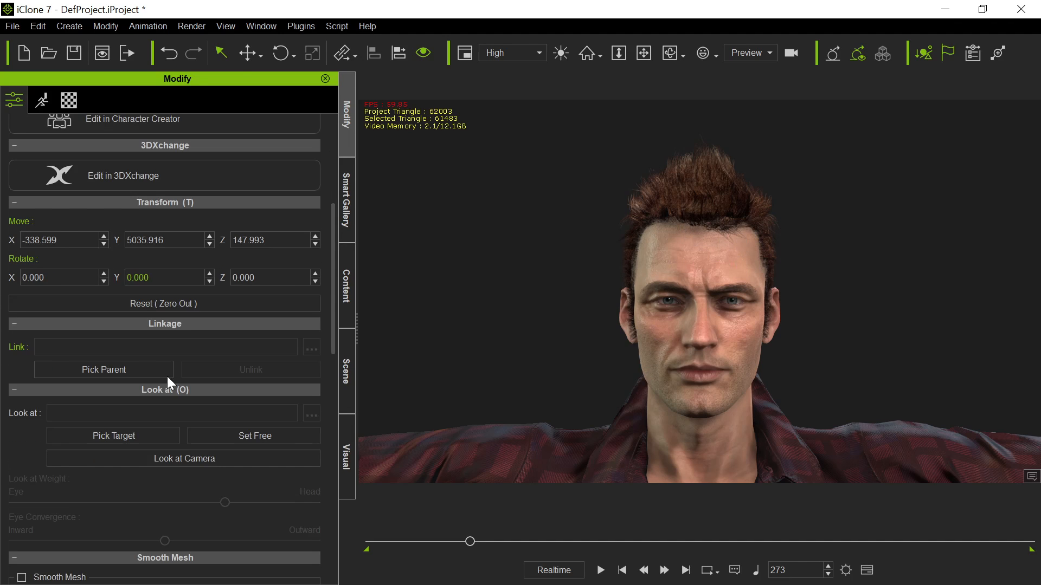
left_click(113, 435)
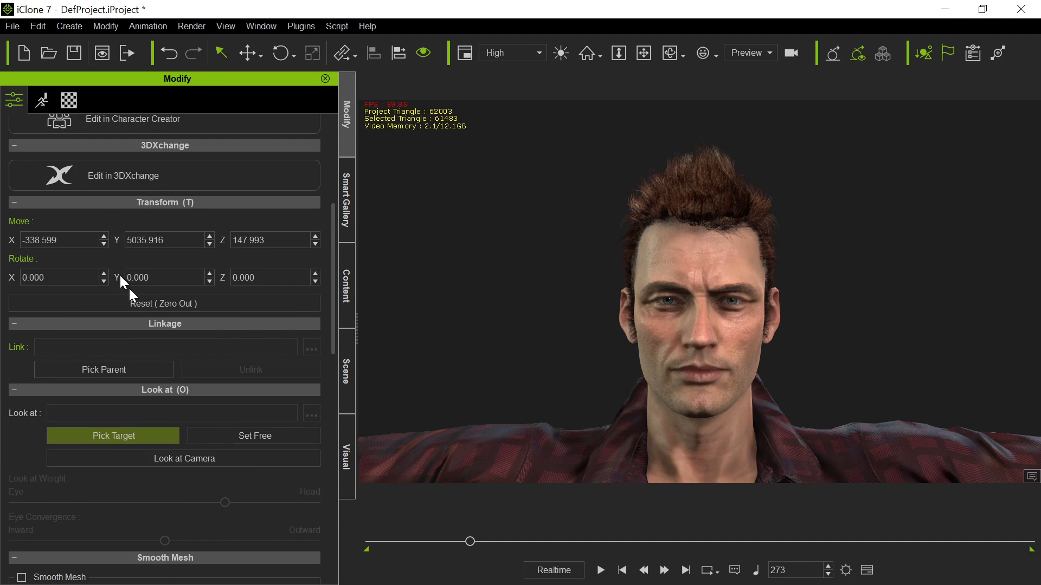
left_click(41, 99)
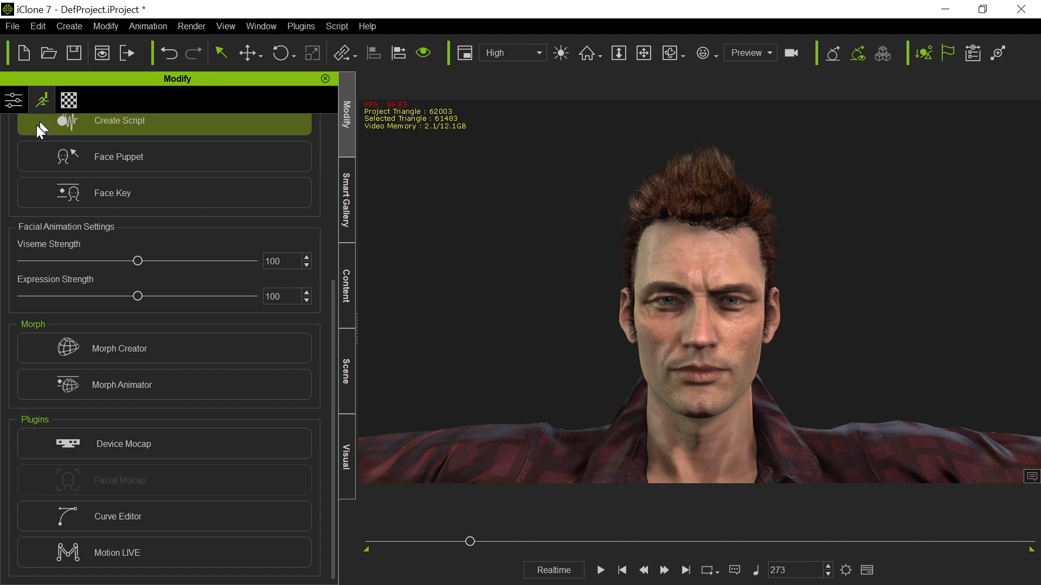
mouse_move(228, 307)
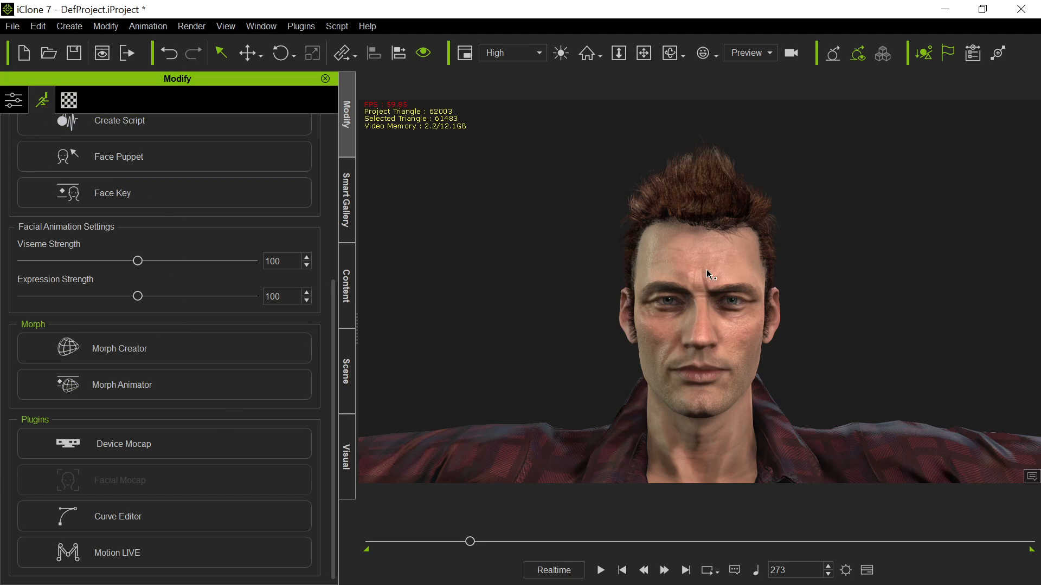
left_click(119, 348)
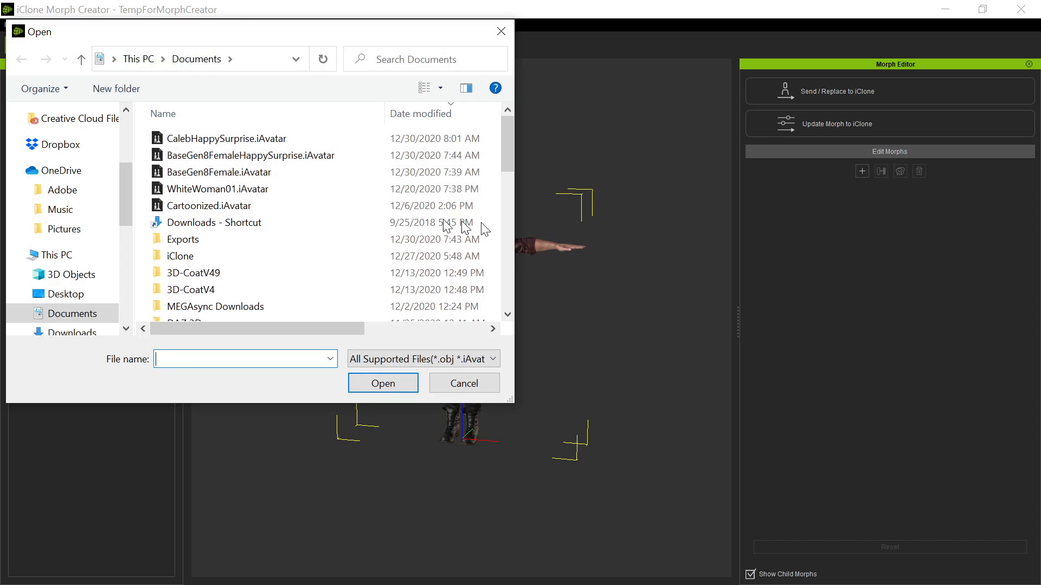
Load CalebHappySurprise.iAvatar into Morph Creator and dismiss the bone-scale mismatch warning.
left_click(382, 383)
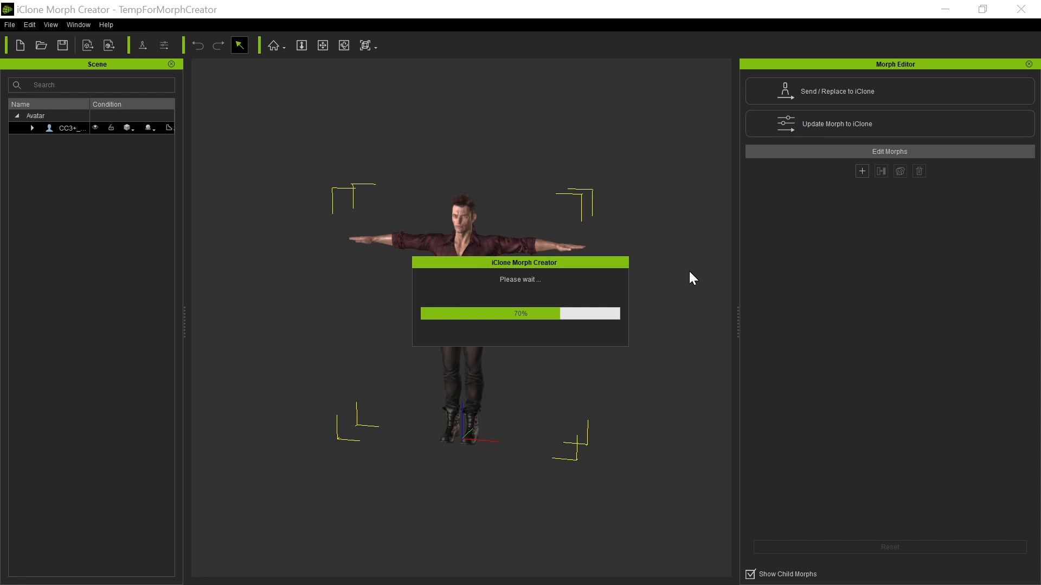
mouse_move(631, 162)
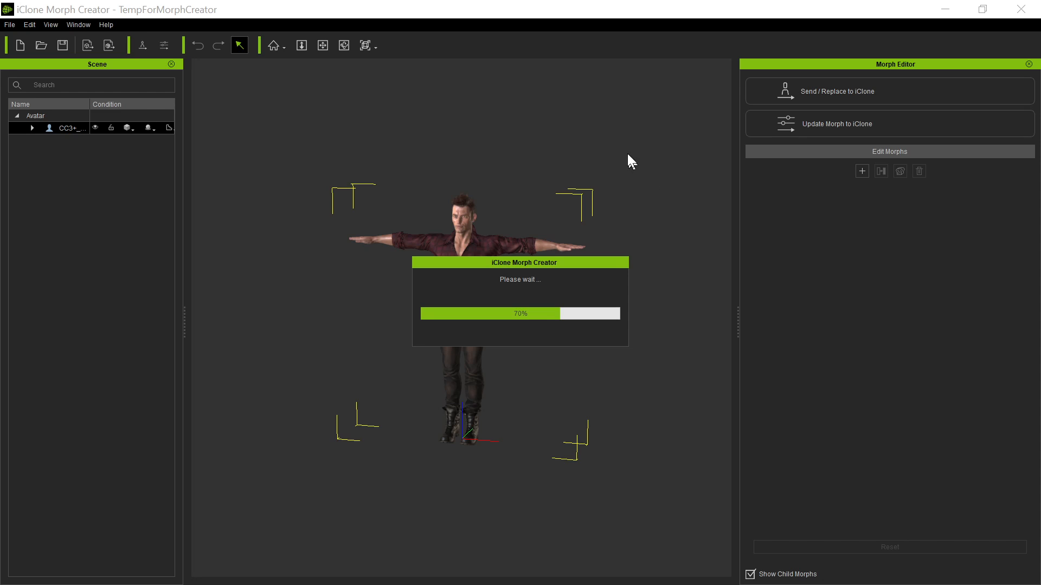
mouse_move(753, 214)
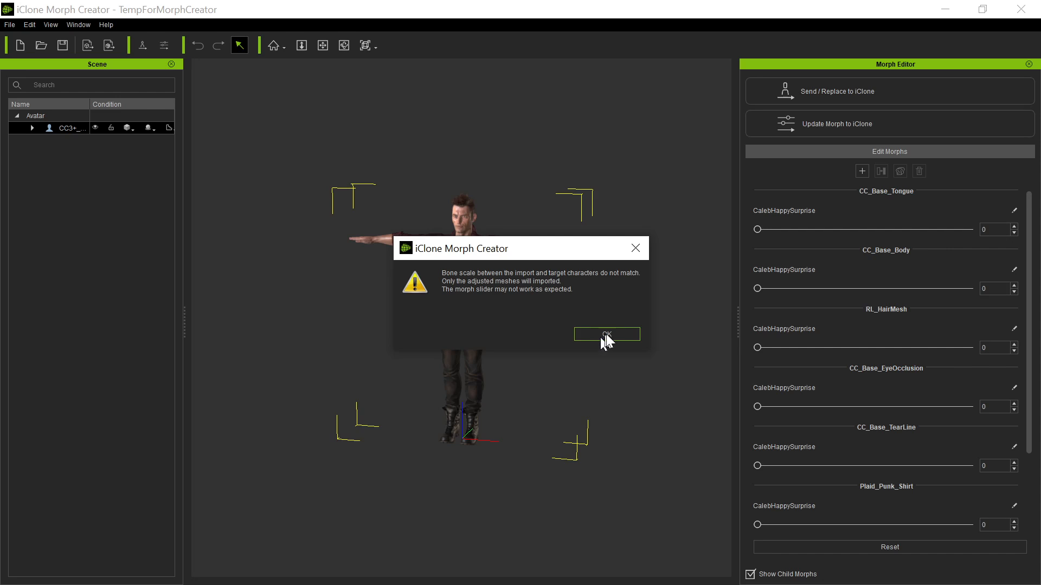
left_click(605, 333)
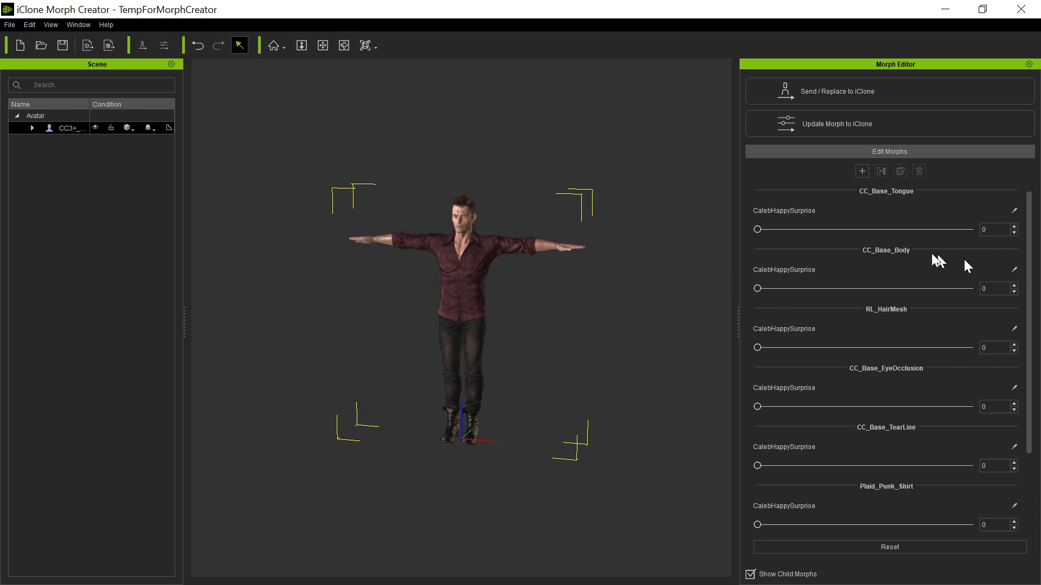
mouse_move(706, 302)
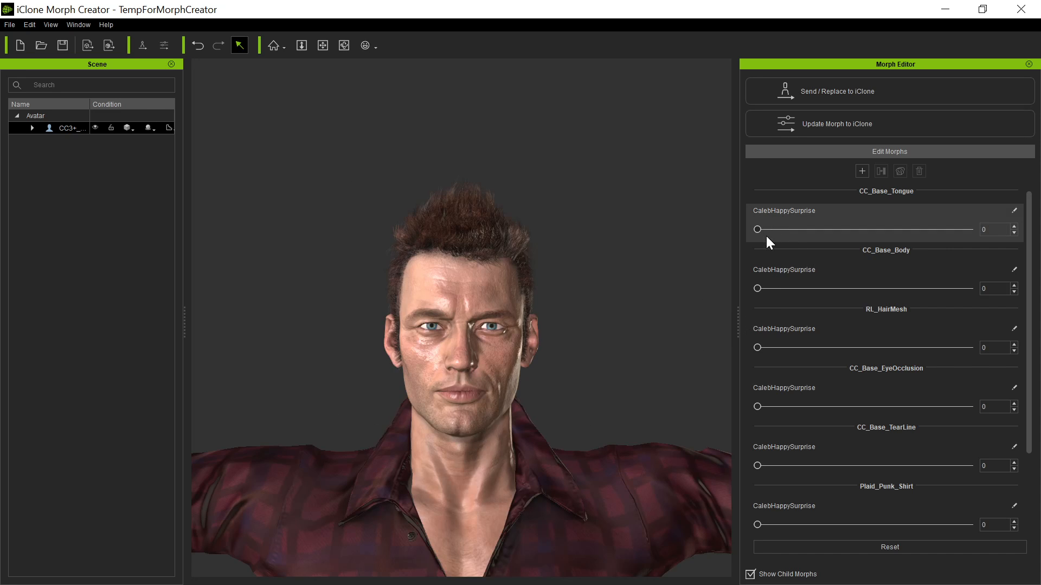
mouse_move(876, 228)
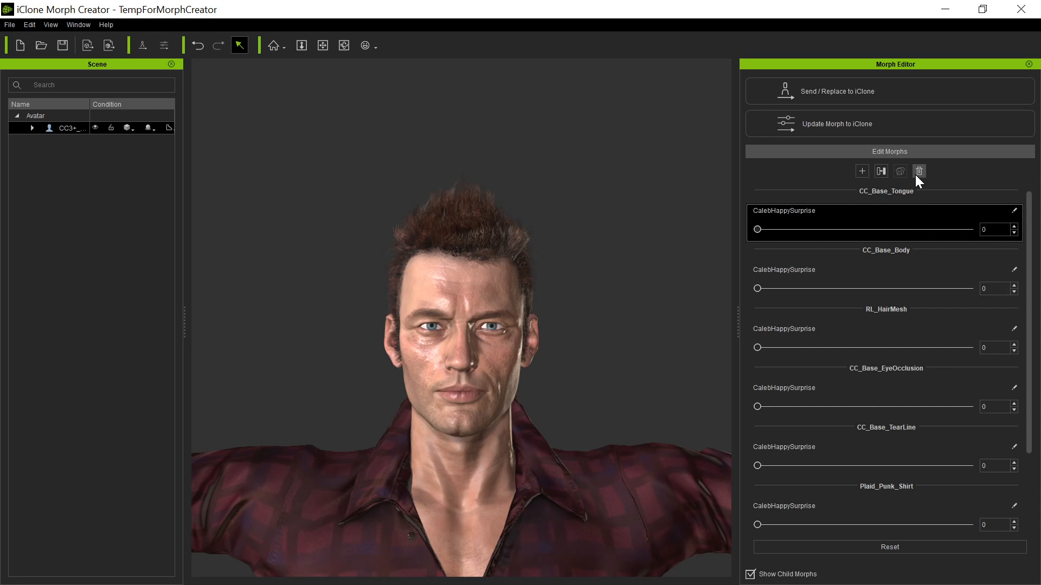
Delete the CalebHappySurprise morph from the tongue, shirt and boots meshes, leaving only CC_Base_Body.
left_click(918, 170)
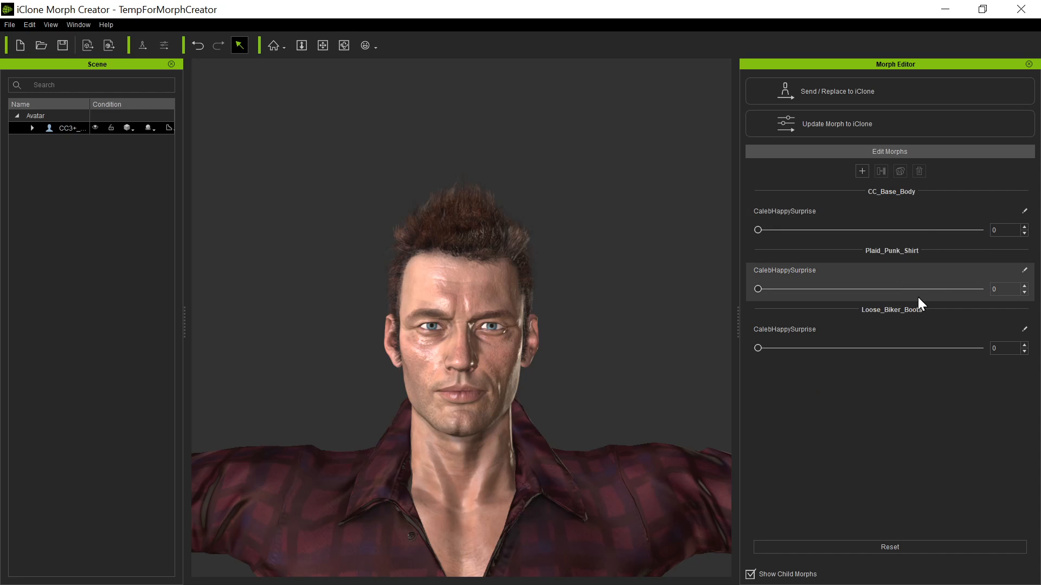
left_click(863, 279)
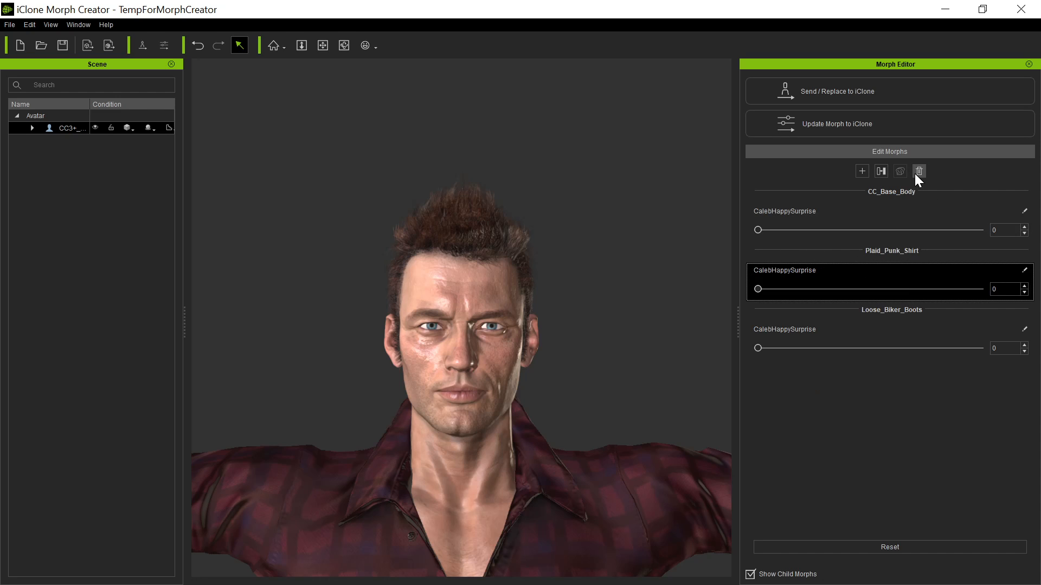
left_click(919, 171)
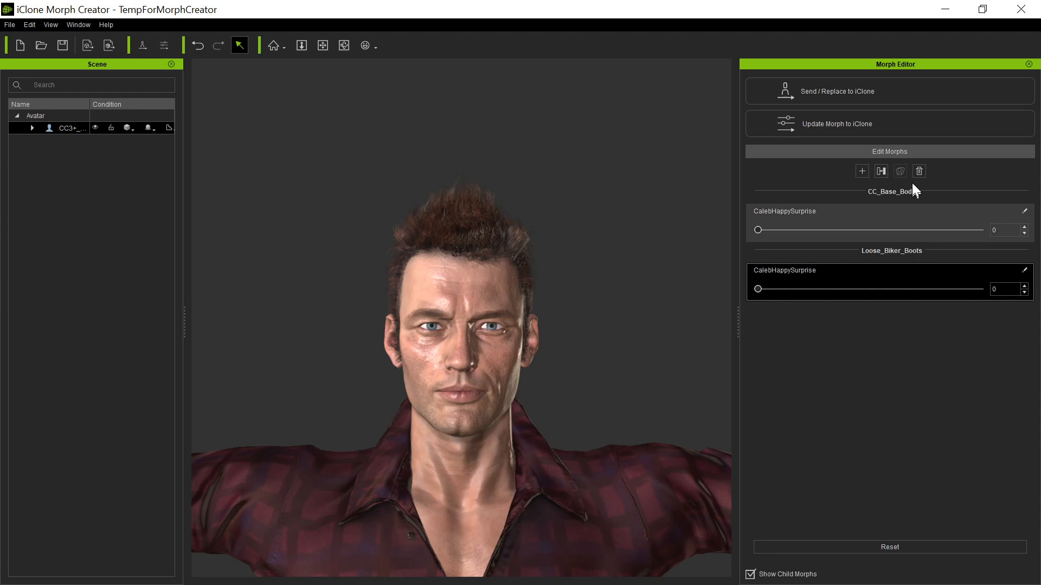
left_click(919, 170)
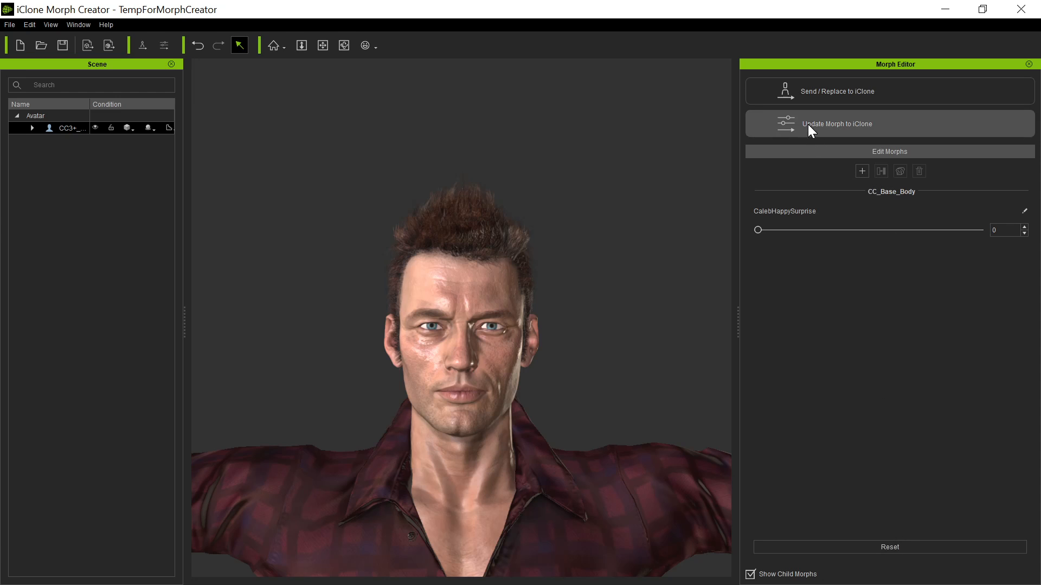
mouse_move(163, 418)
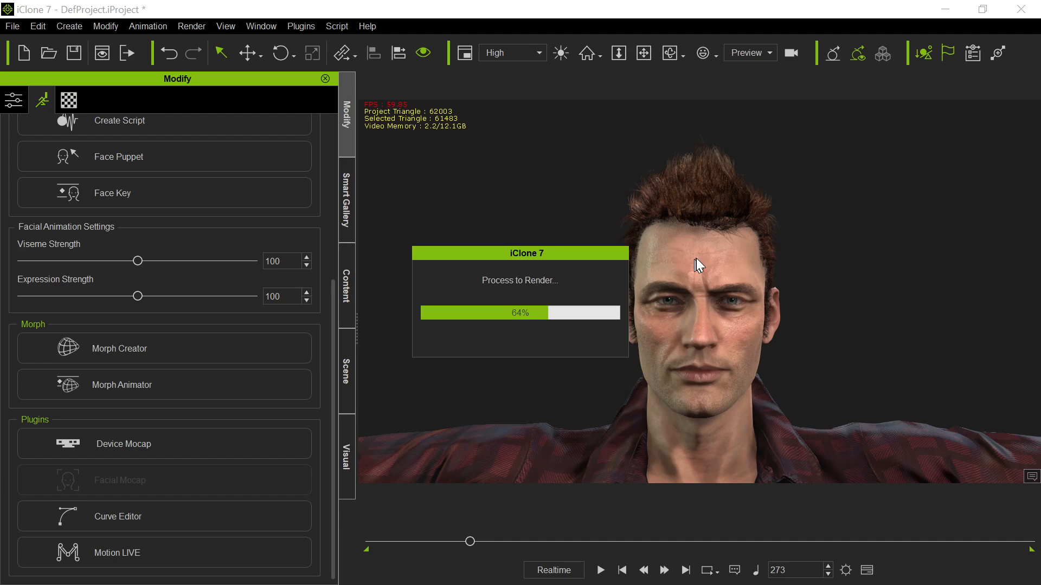
mouse_move(723, 289)
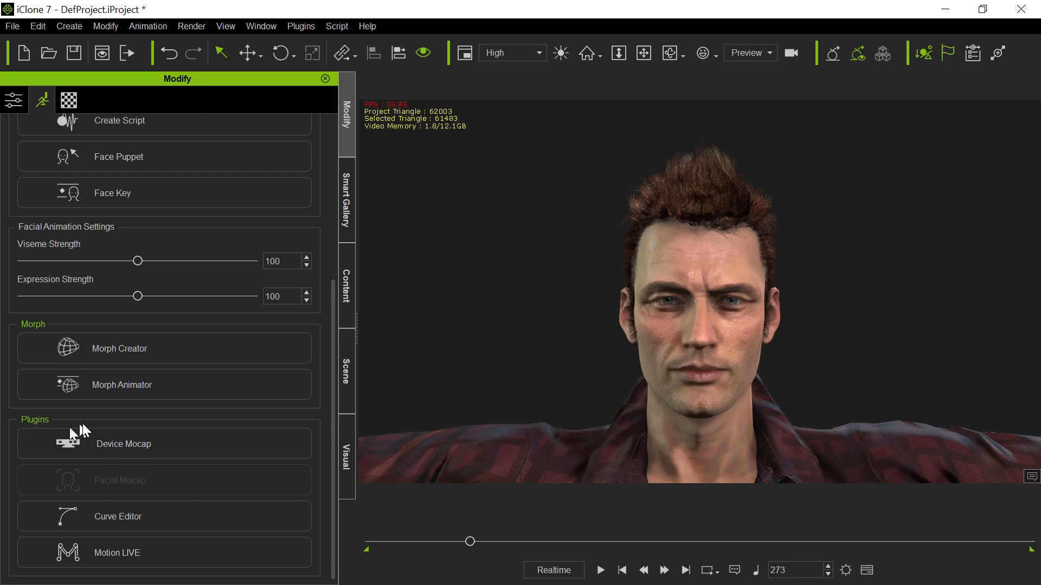
Open Morph Animator to show CalebHappySurprise on CC_Base_Body at 0.
left_click(121, 384)
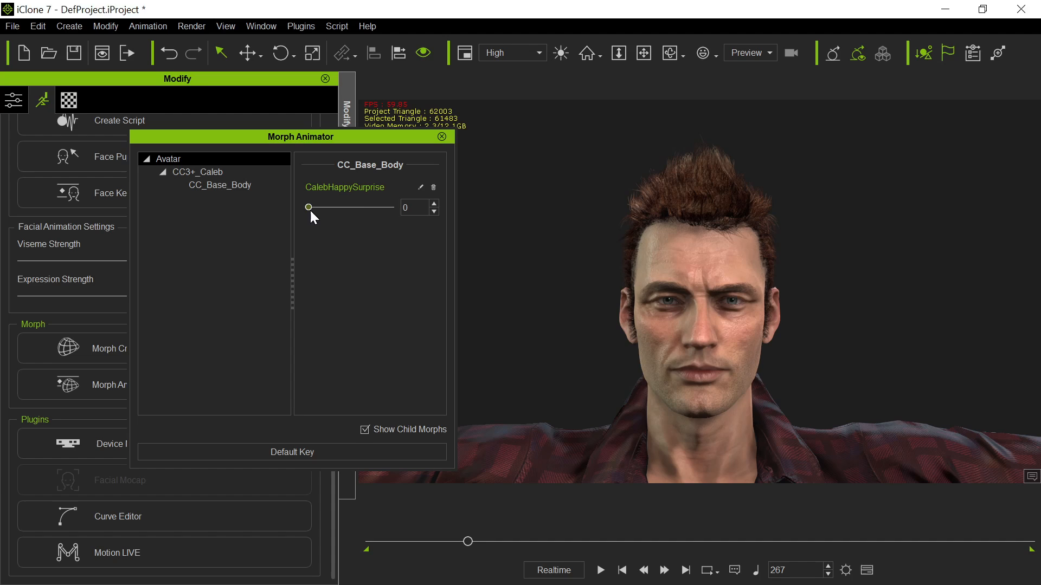
Key CalebHappySurprise at 100 on frame 422 and 0 on frame 571, then play back.
left_click_drag(307, 207, 391, 207)
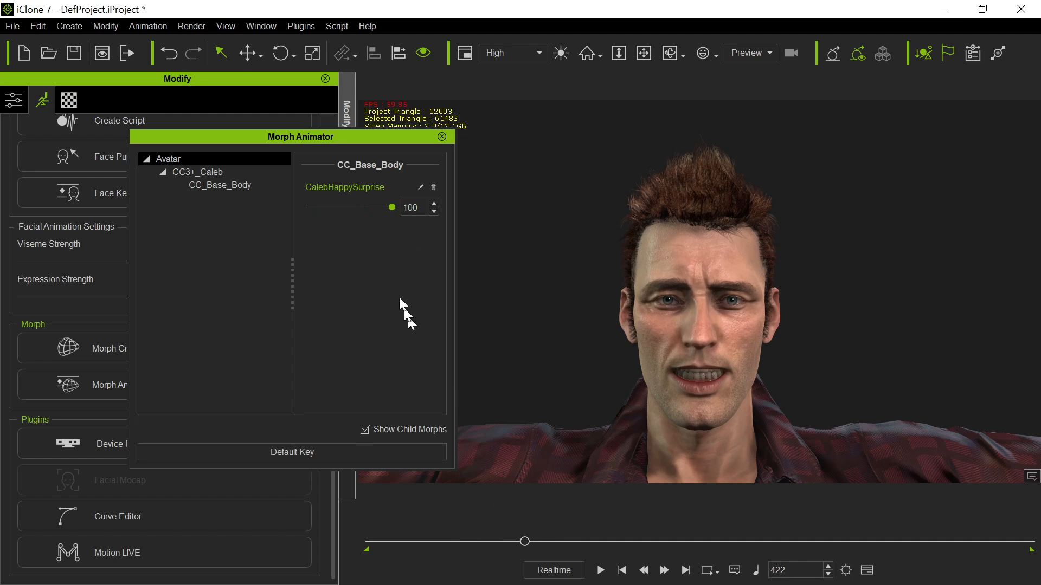
left_click(434, 211)
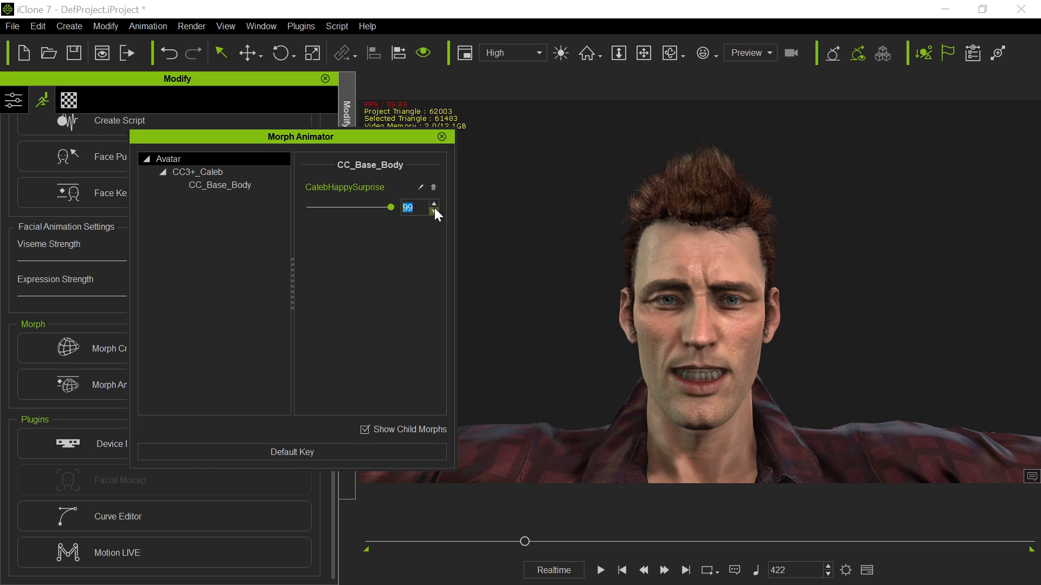
left_click(434, 204)
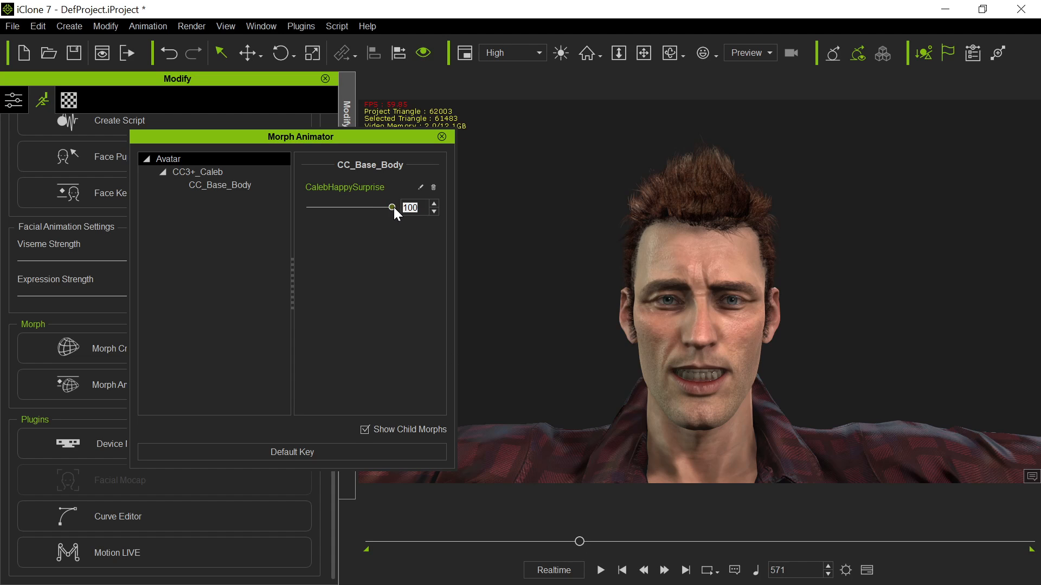
left_click_drag(391, 207, 306, 208)
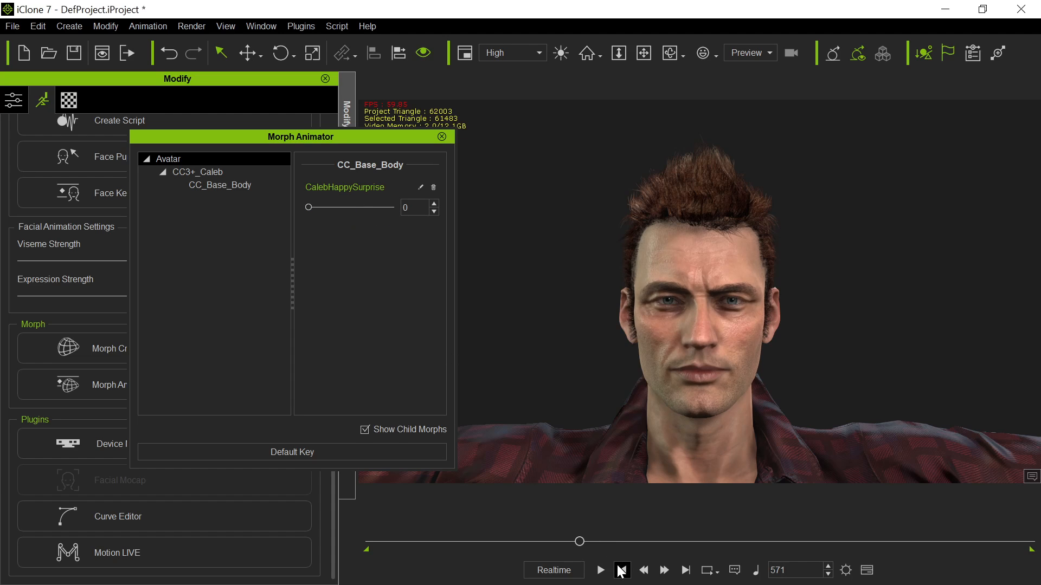
left_click(598, 570)
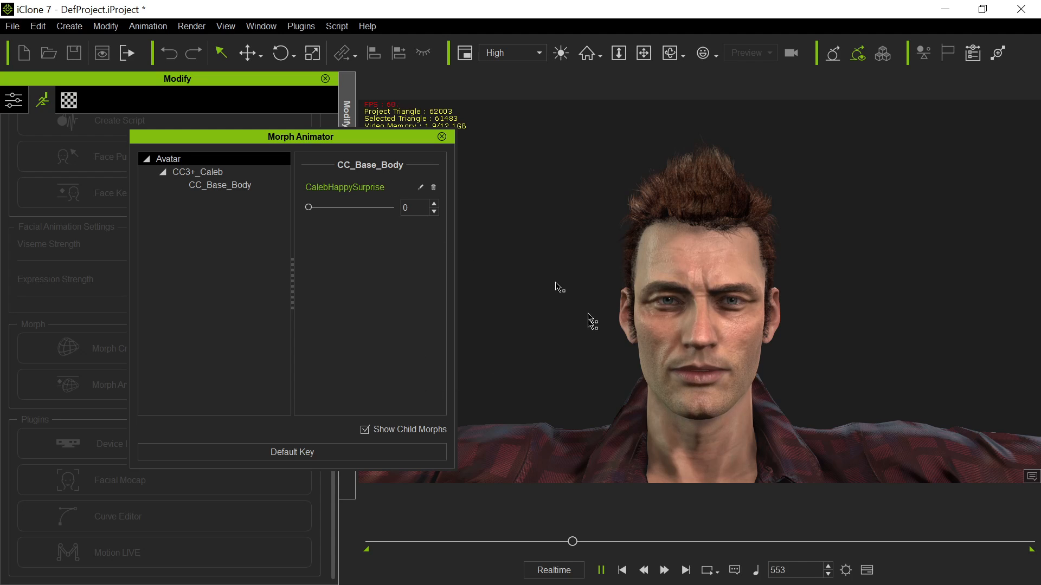
Pause Caleb's expression playback partway and drag the Morph Animator window aside.
left_click(601, 569)
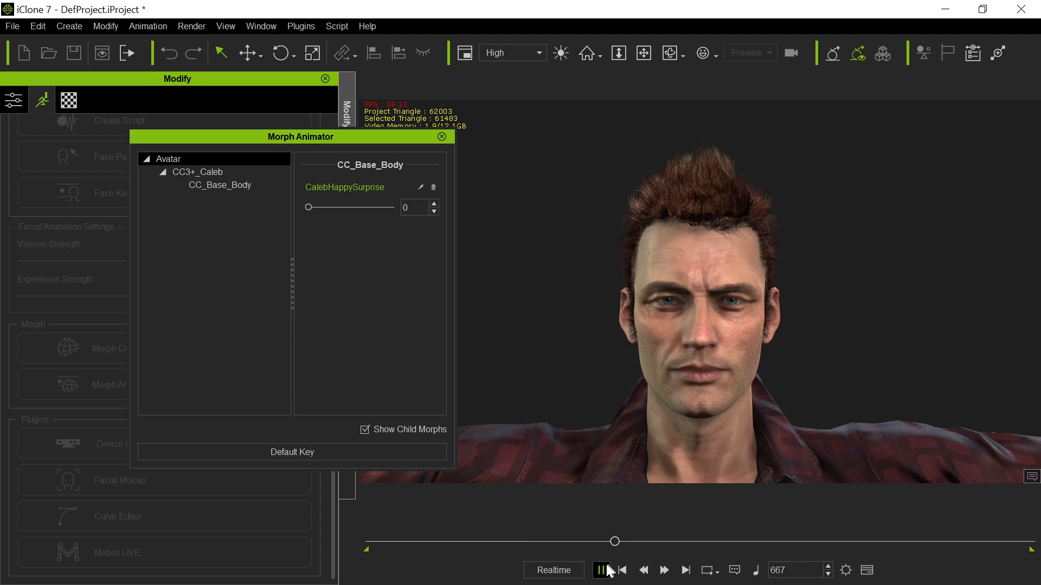
left_click(599, 570)
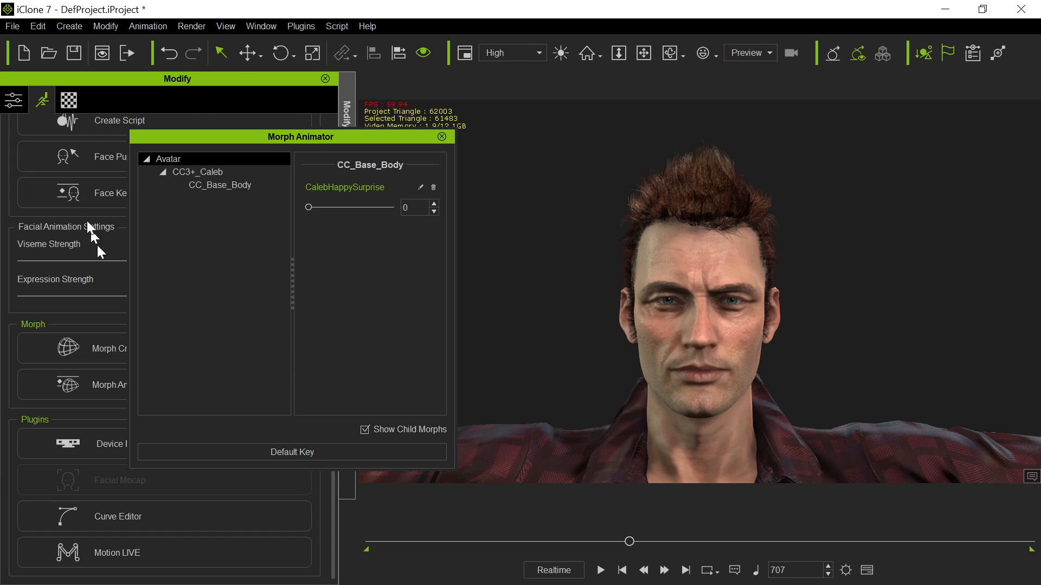
left_click(123, 384)
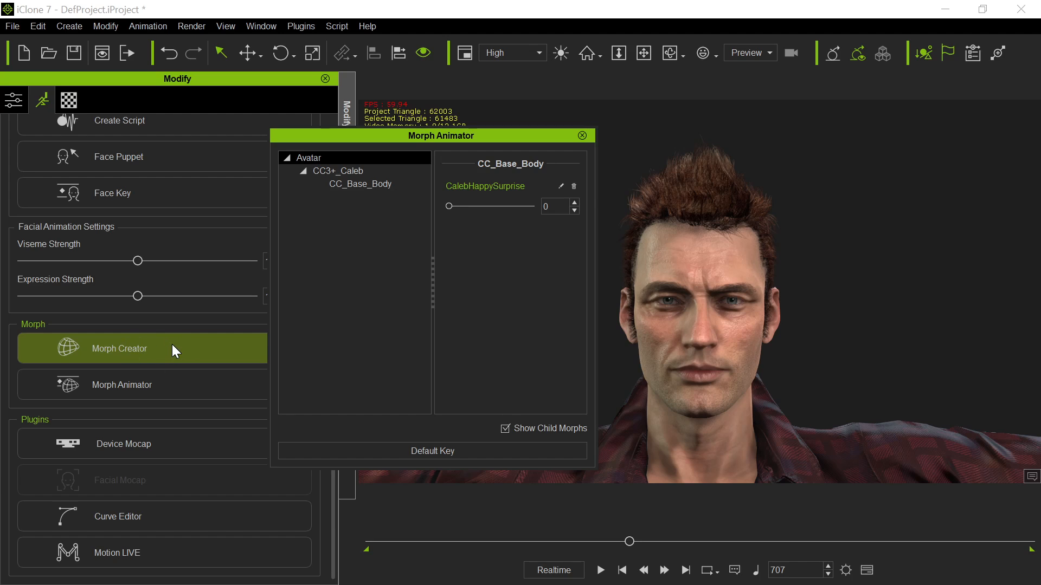
left_click_drag(440, 135, 264, 139)
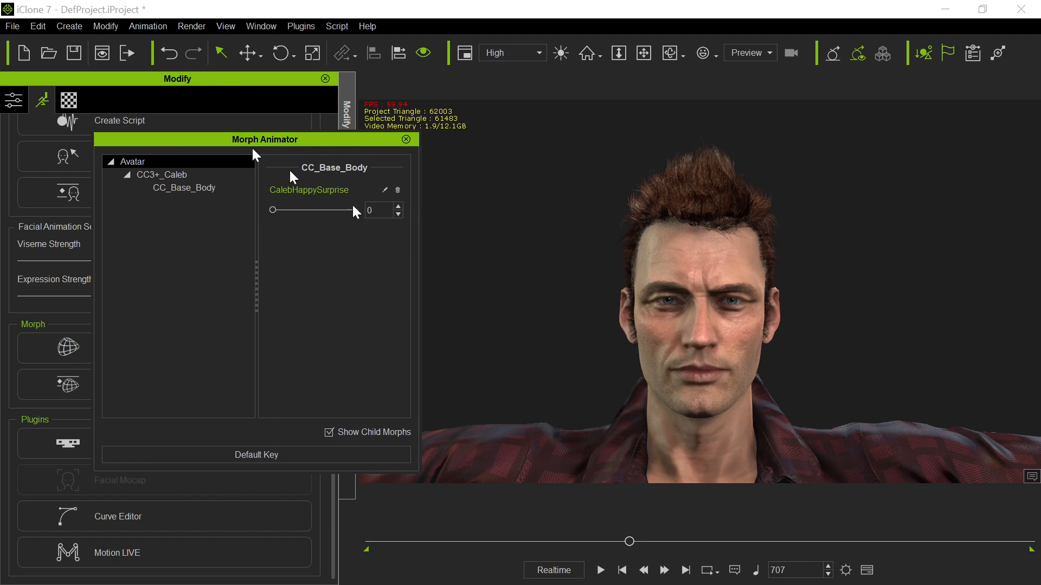
mouse_move(793, 310)
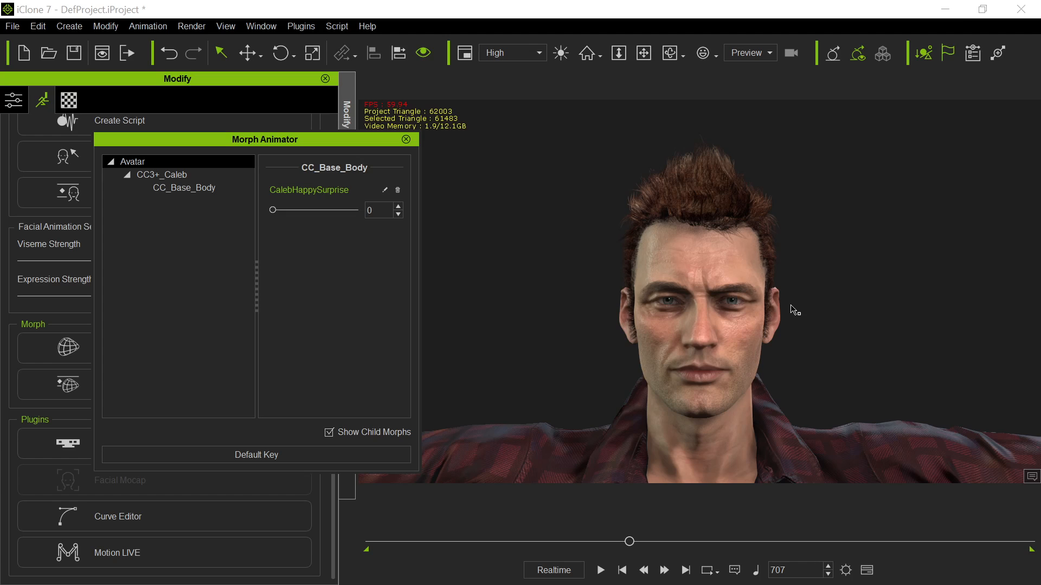
mouse_move(766, 337)
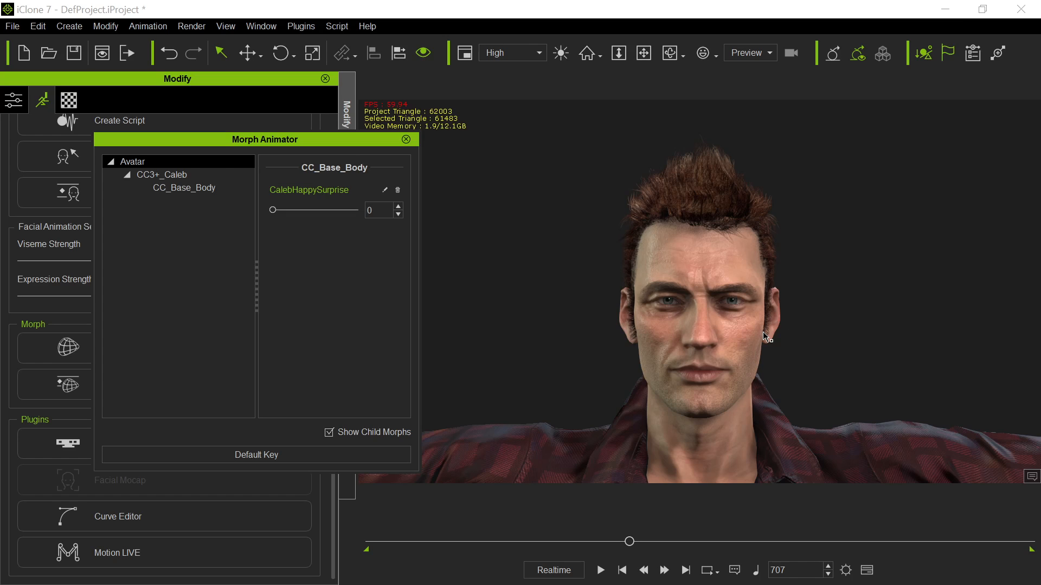
mouse_move(760, 326)
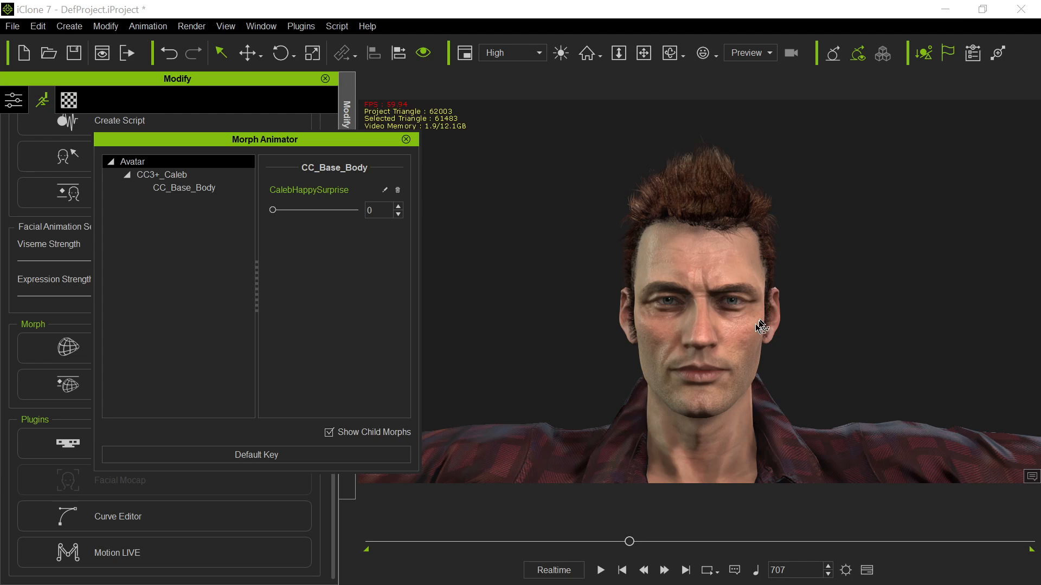